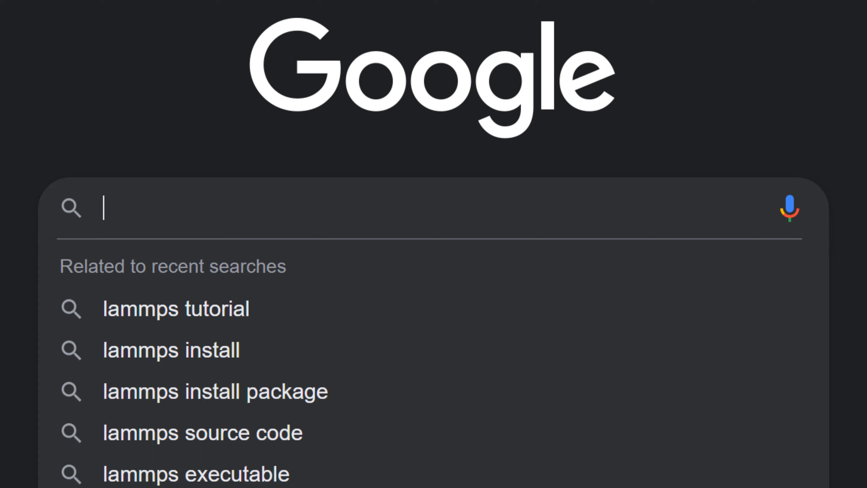
Search Google for 'Lammps download' and download LAMMPS-64bit-stable.exe from the latest stable installers list.
{"action": "type", "text": "Lammps"}
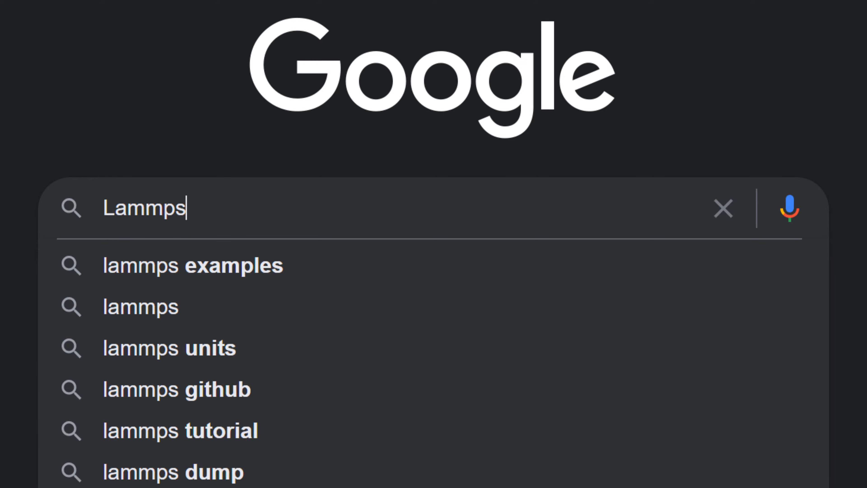
{"action": "type", "text": "download"}
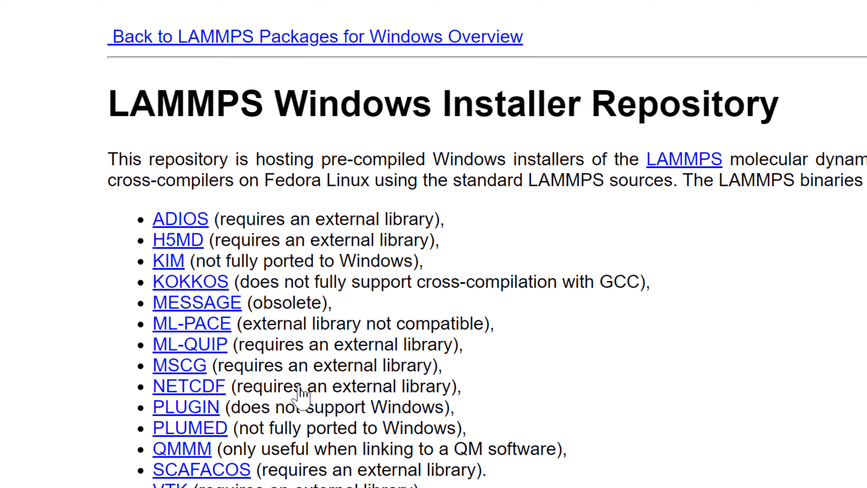
{"action": "scroll", "scroll_direction": "down", "scroll_amount": 3}
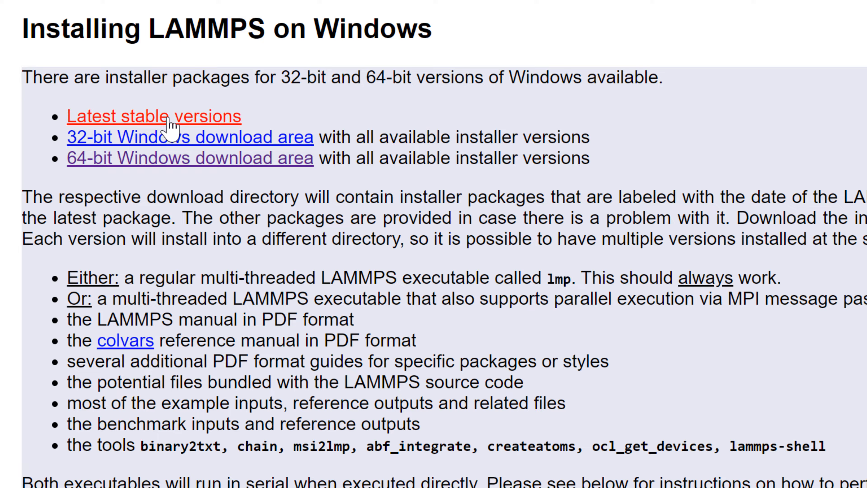
{"action": "left_click", "coordinate": [153, 116]}
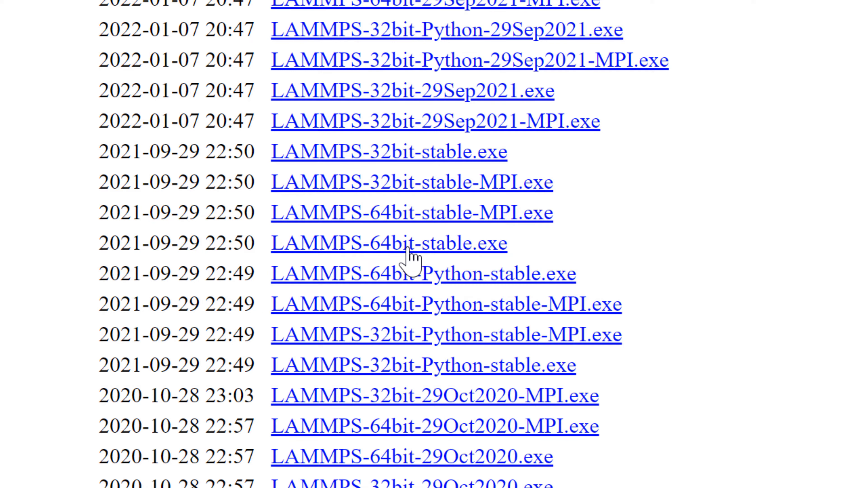
{"action": "left_click", "coordinate": [388, 243]}
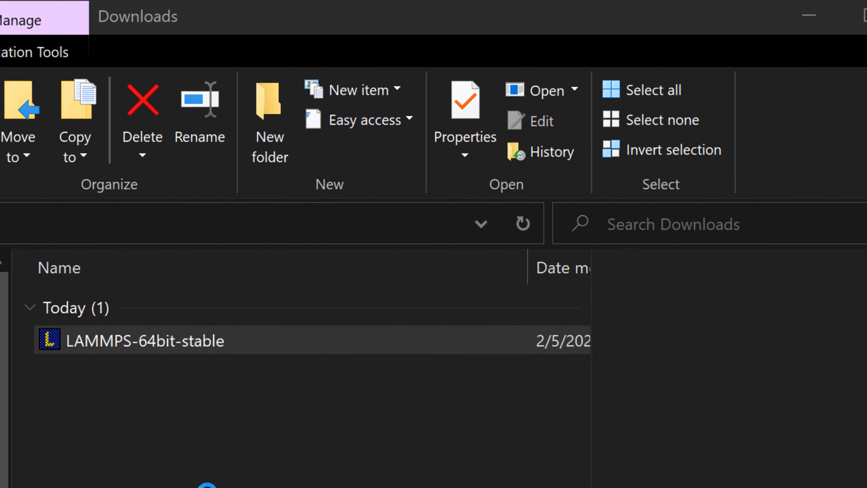
Run LAMMPS-64bit-stable from Downloads past SmartScreen, agree to the license, and close when done.
{"action": "double_click", "coordinate": [146, 340]}
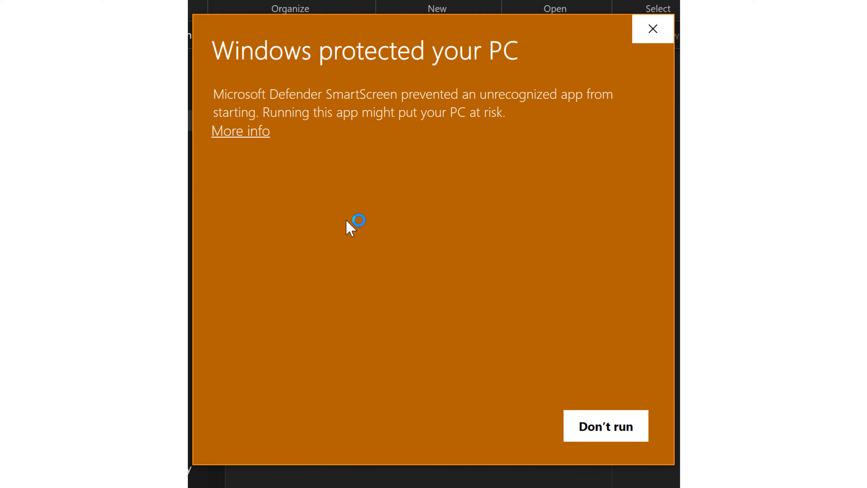
{"action": "left_click", "coordinate": [239, 131]}
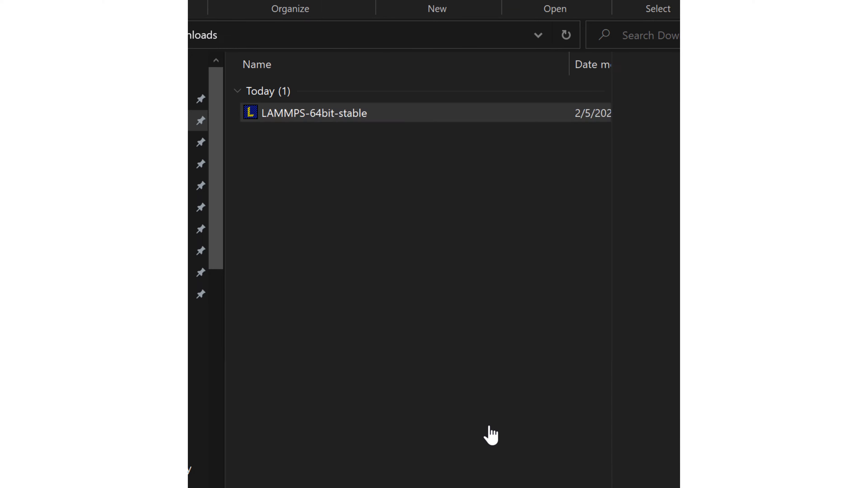
{"action": "double_click", "coordinate": [313, 112]}
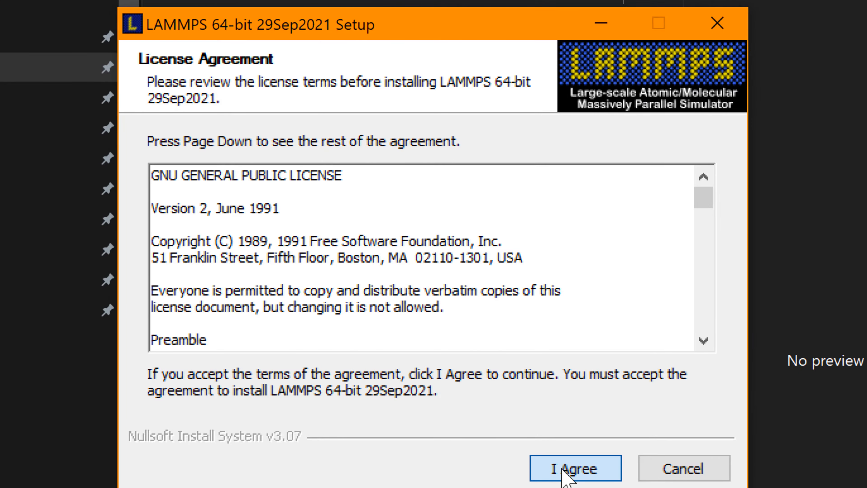
{"action": "left_click", "coordinate": [574, 468]}
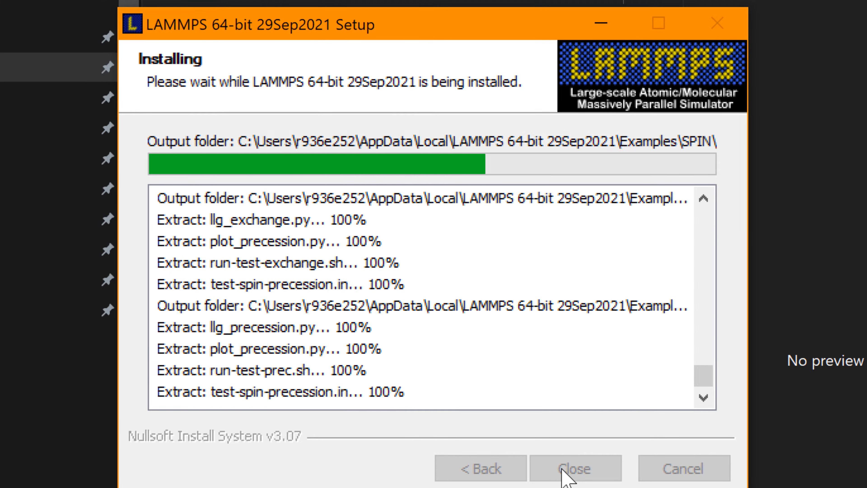
{"action": "left_click", "coordinate": [575, 468]}
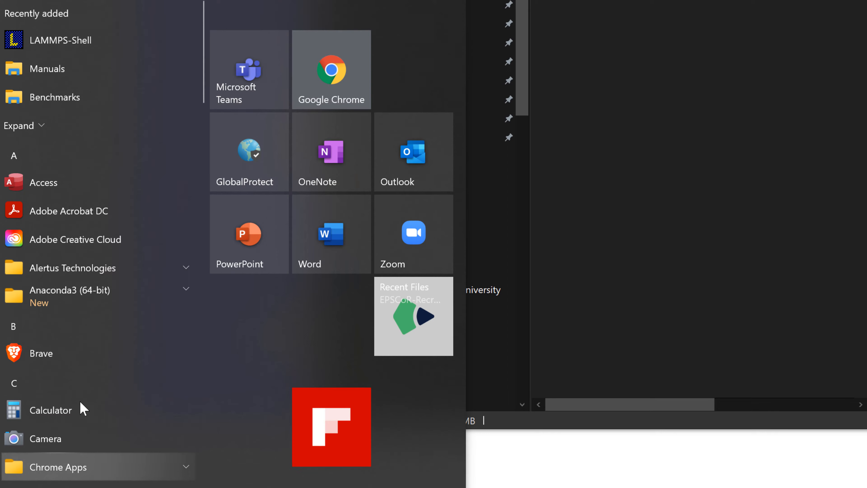
Scroll the Start menu app list to the LAMMPS 64-bit 29Sep2021 folder under L.
{"action": "scroll", "scroll_direction": "down", "scroll_amount": 3}
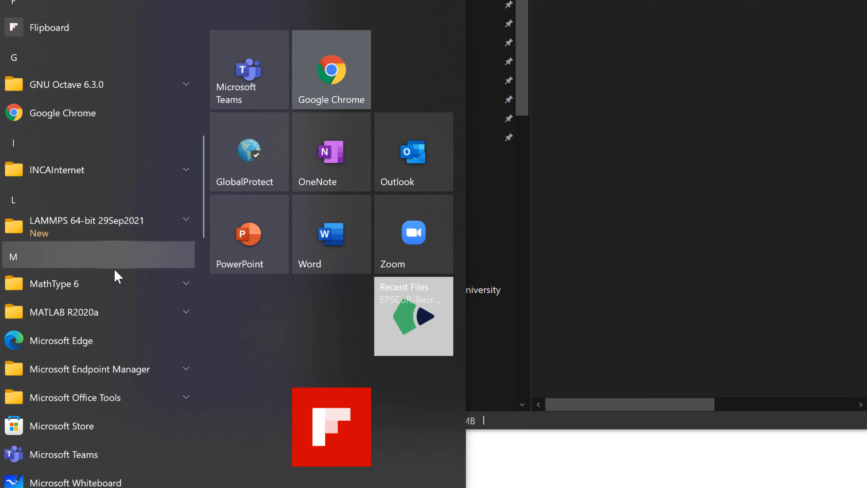
{"action": "mouse_move", "coordinate": [121, 248]}
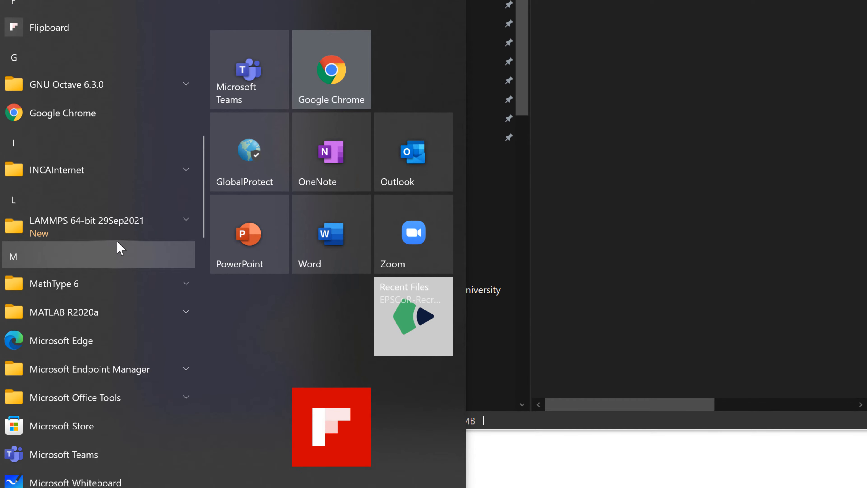
{"action": "mouse_move", "coordinate": [126, 235]}
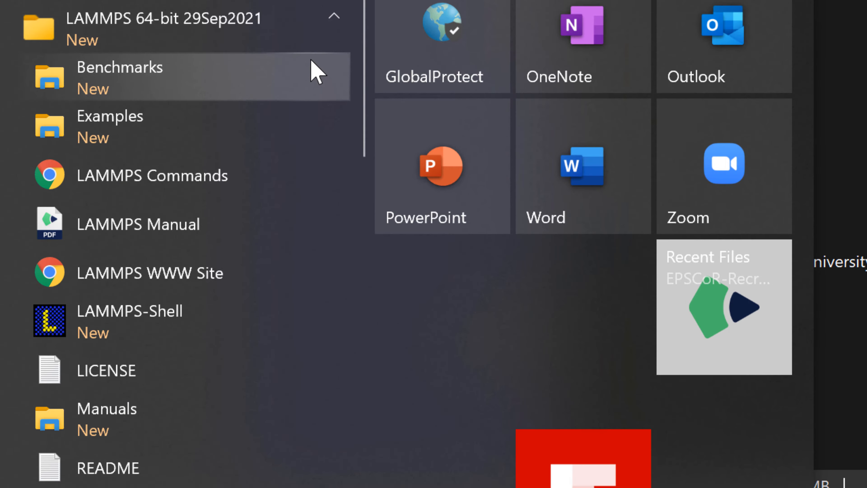
{"action": "mouse_move", "coordinate": [290, 102]}
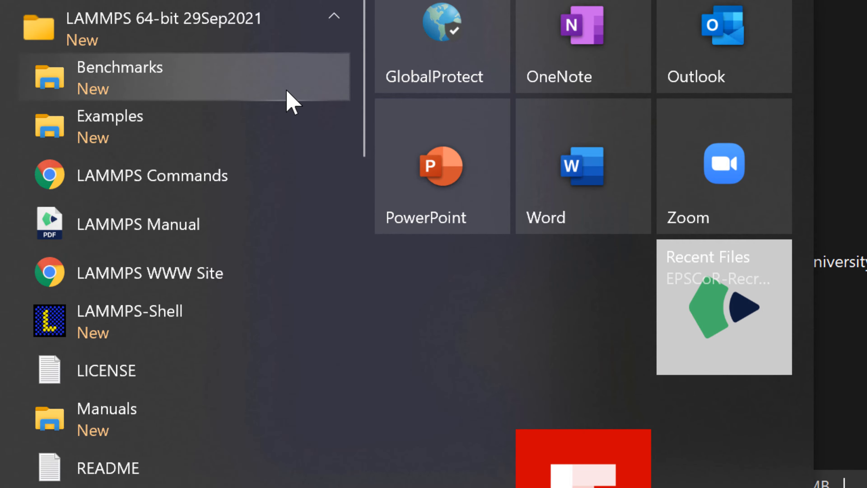
{"action": "mouse_move", "coordinate": [265, 431]}
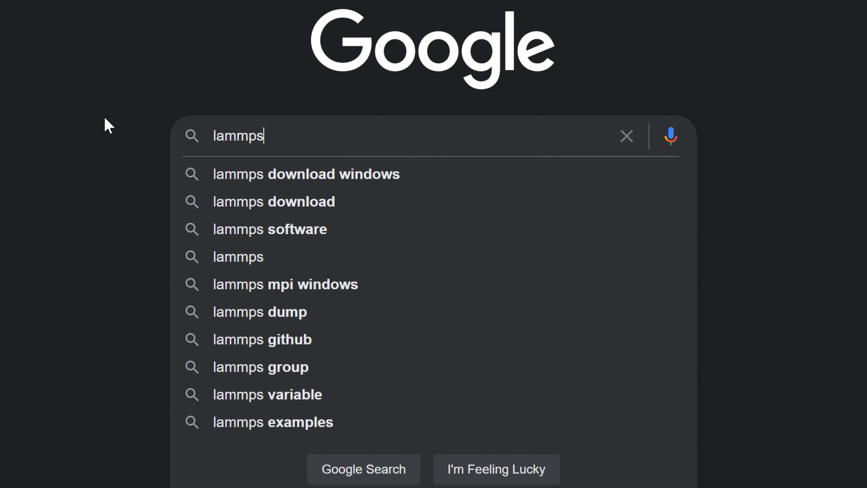
Search Google for 'lammps', reach lammps.org and browse its Movies page of simulation animations.
{"action": "key", "text": "Enter"}
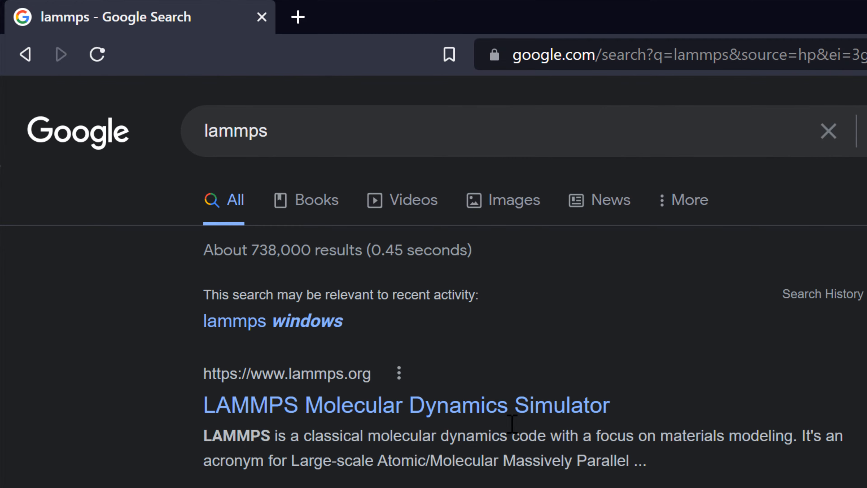
{"action": "scroll", "scroll_direction": "down", "scroll_amount": 3}
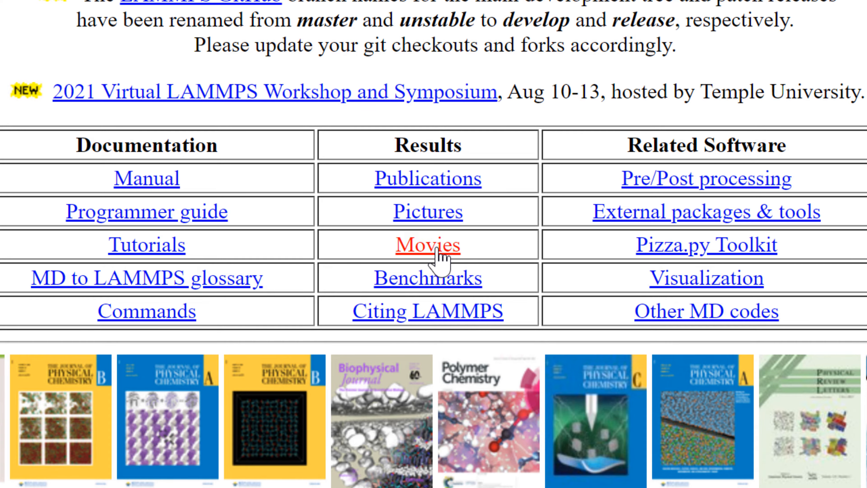
{"action": "left_click", "coordinate": [428, 244]}
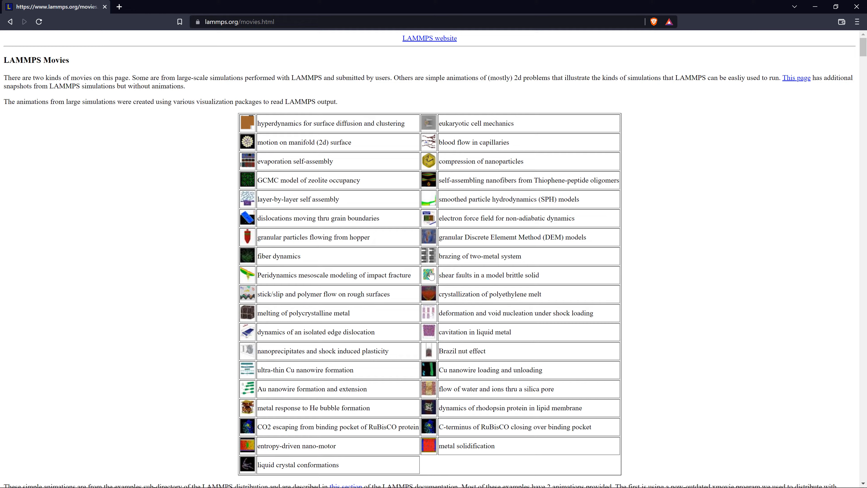
{"action": "scroll", "scroll_direction": "down", "scroll_amount": 3}
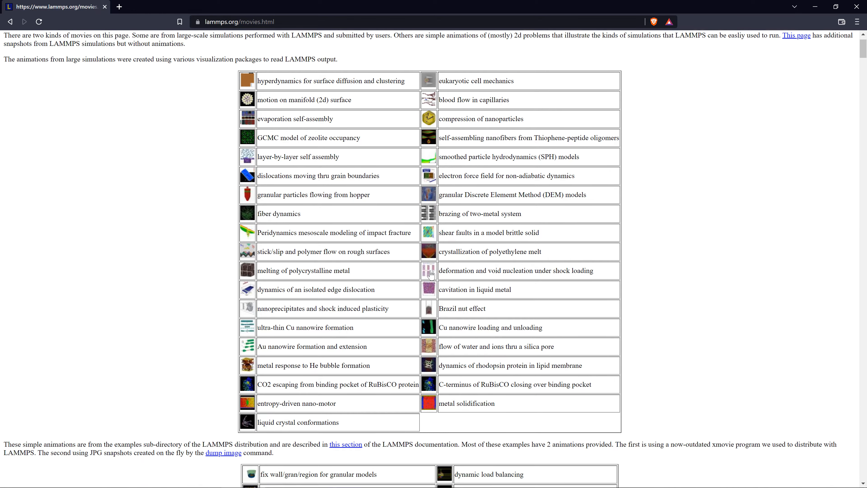
{"action": "scroll", "scroll_direction": "down", "scroll_amount": 3}
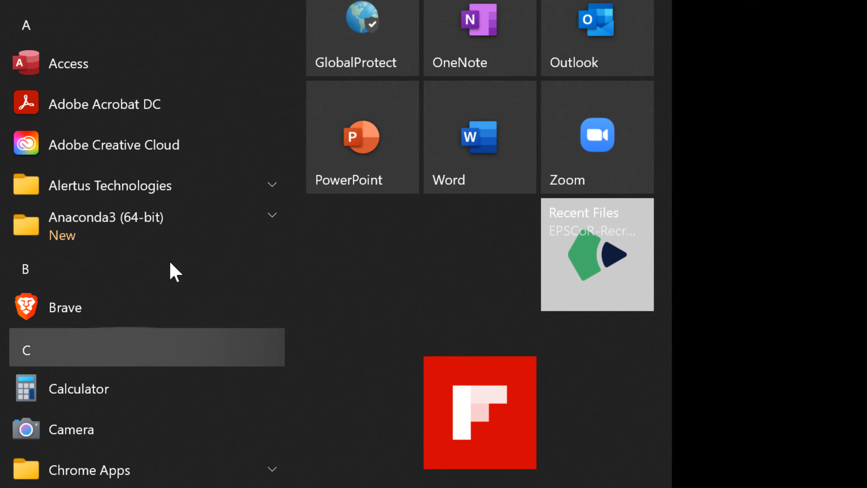
Open the LAMMPS 64-bit 29Sep2021 Examples flow folder and copy the in.flow.couette.lmp input file.
{"action": "scroll", "scroll_direction": "down", "scroll_amount": 3}
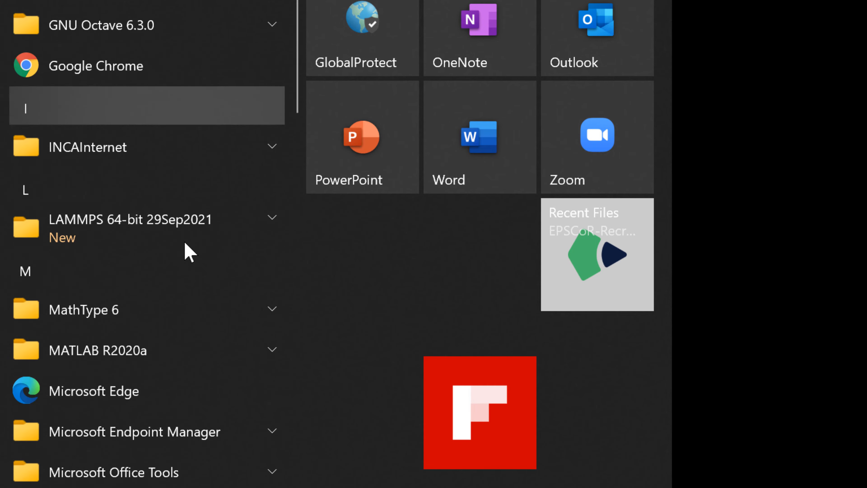
{"action": "left_click", "coordinate": [130, 219]}
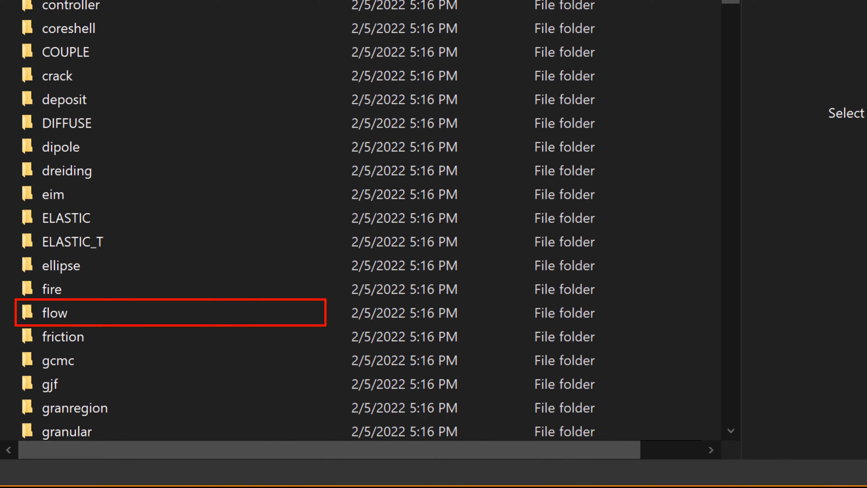
{"action": "mouse_move", "coordinate": [74, 318]}
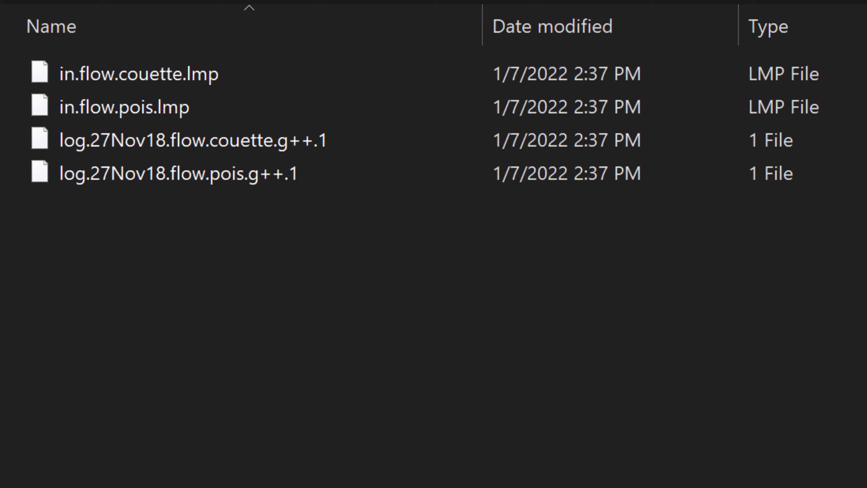
{"action": "key", "text": "ctrl+c"}
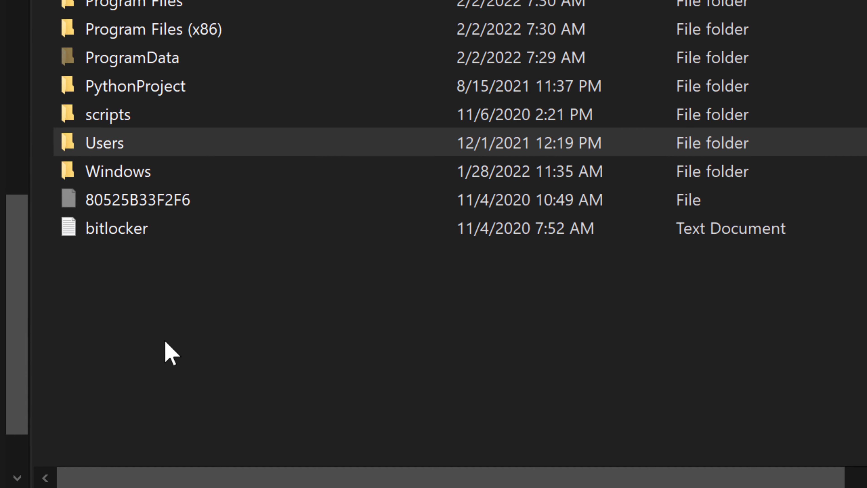
Create a new flow folder inside C:\lammps and paste in.flow.couette.lmp into it.
{"action": "type", "text": "lam"}
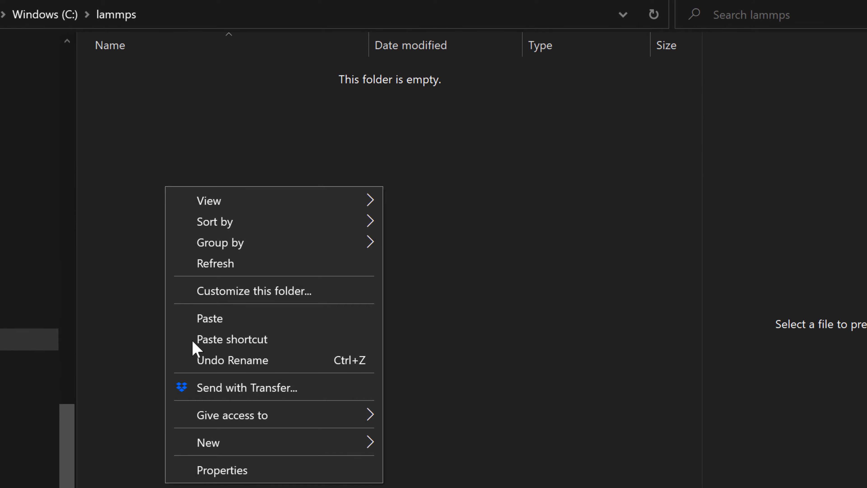
{"action": "left_click", "coordinate": [209, 442]}
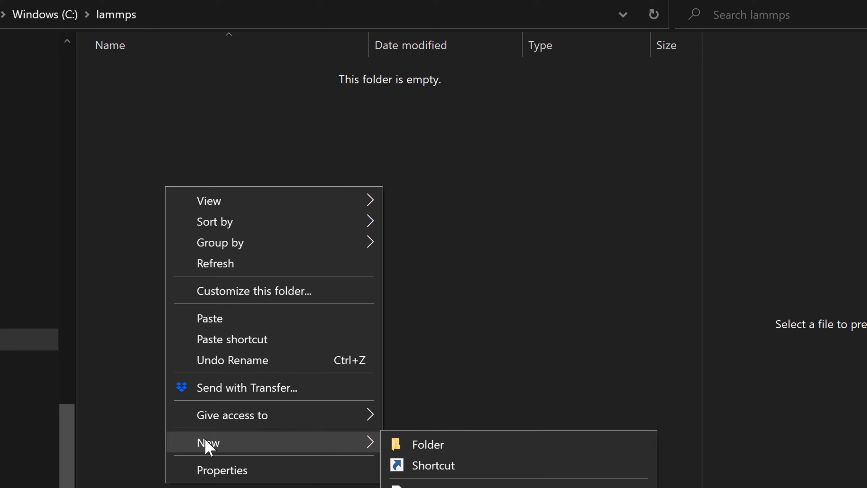
{"action": "left_click", "coordinate": [427, 444]}
{"action": "type", "text": "flow"}
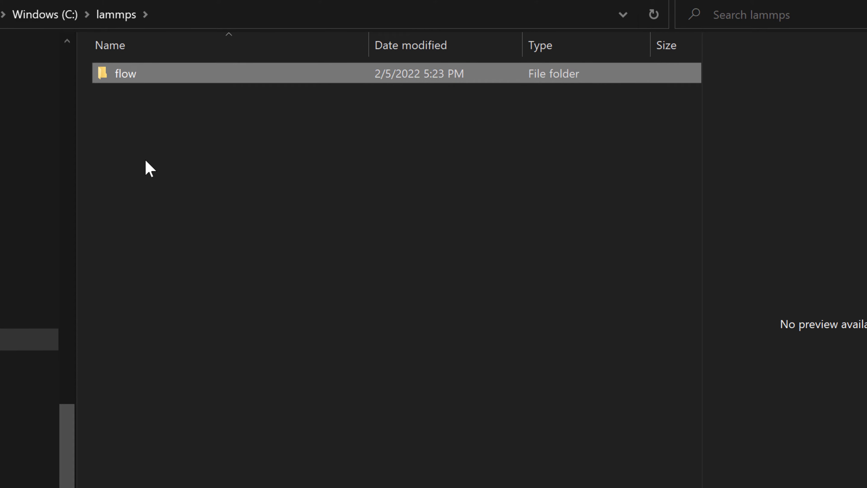
{"action": "double_click", "coordinate": [125, 73]}
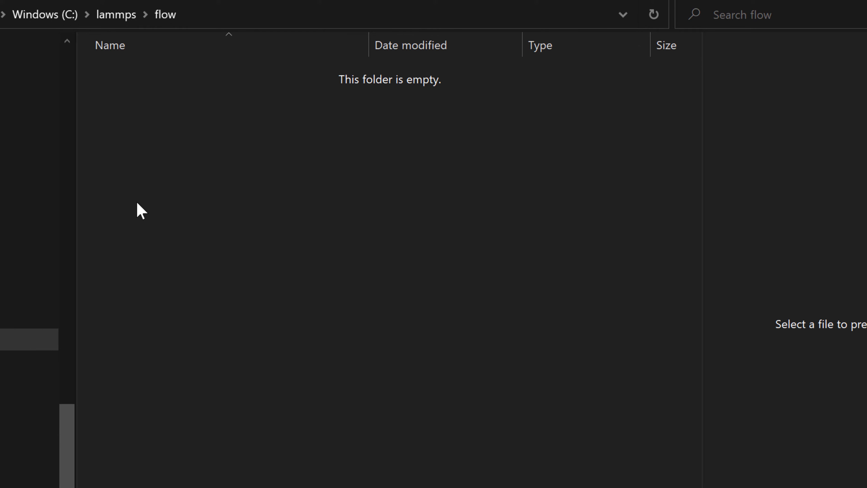
{"action": "key", "text": "ctrl+v"}
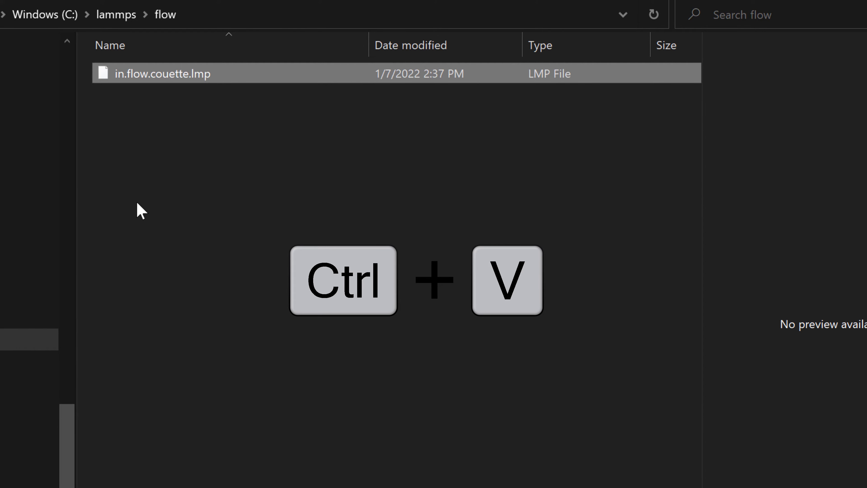
{"action": "key", "text": "ctrl+v"}
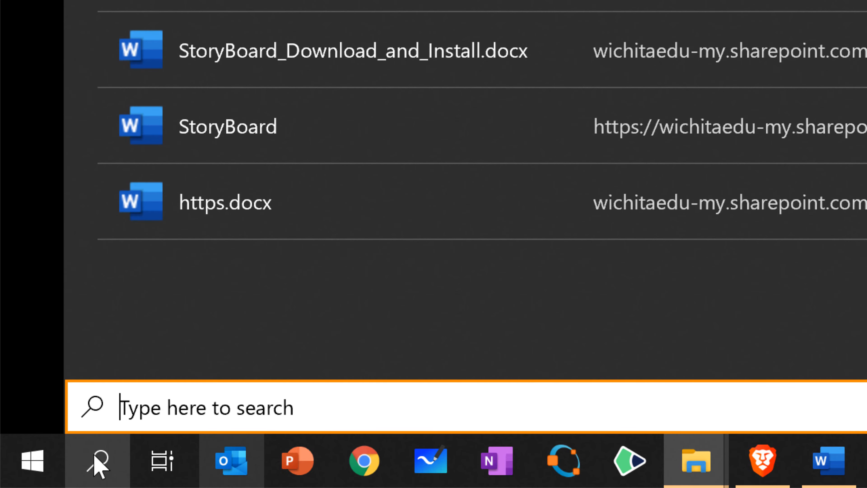
Launch a Command Prompt window via cmd.
{"action": "type", "text": "cmd"}
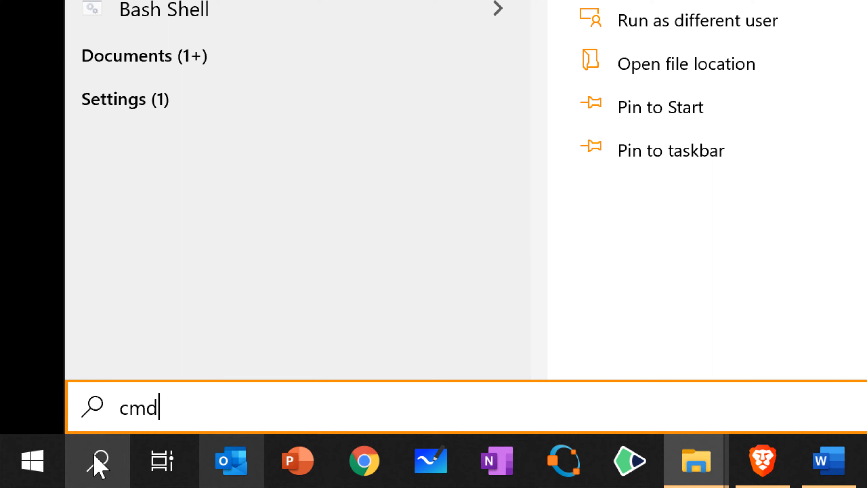
{"action": "key", "text": "Win+r"}
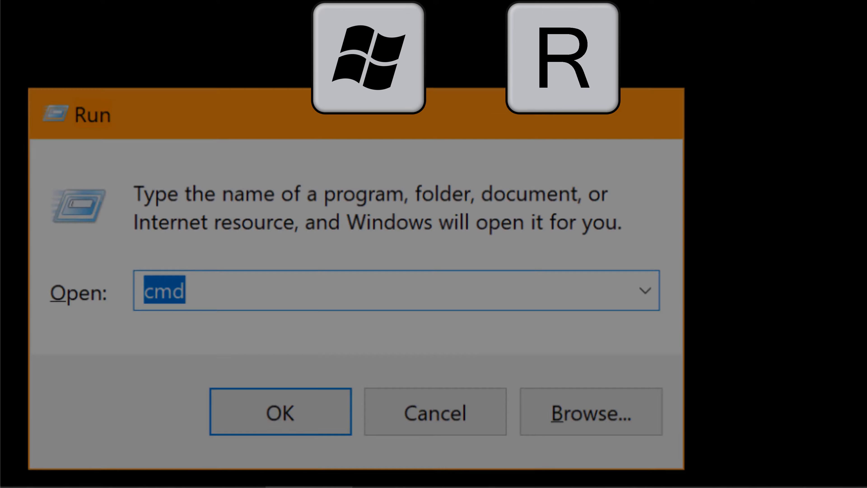
{"action": "left_click", "coordinate": [280, 411]}
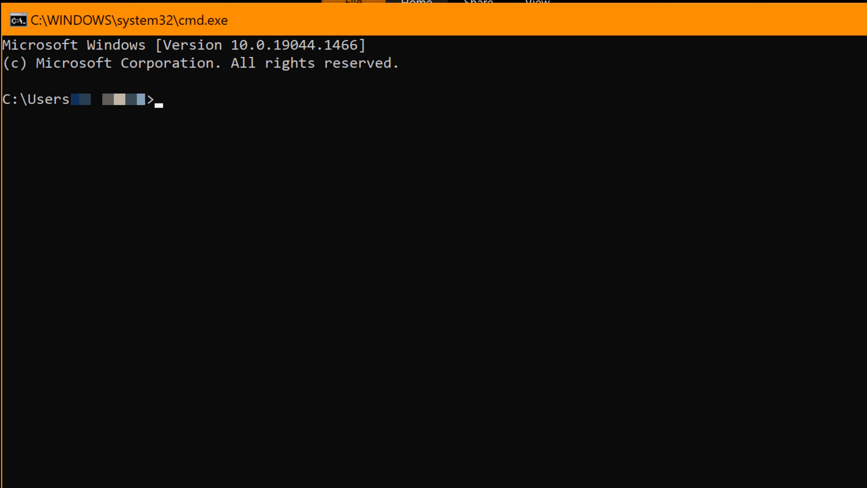
{"action": "mouse_move", "coordinate": [151, 470]}
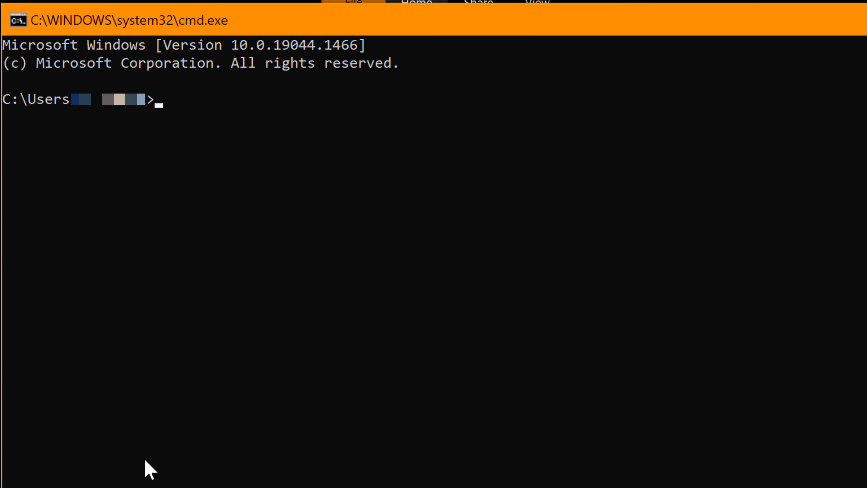
{"action": "mouse_move", "coordinate": [197, 130]}
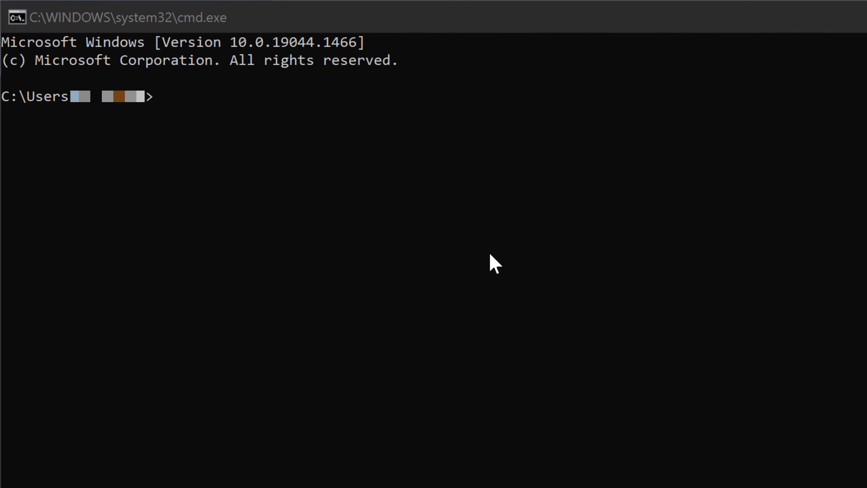
Change the working directory to c:\lammps\flow.
{"action": "type", "text": "cd"}
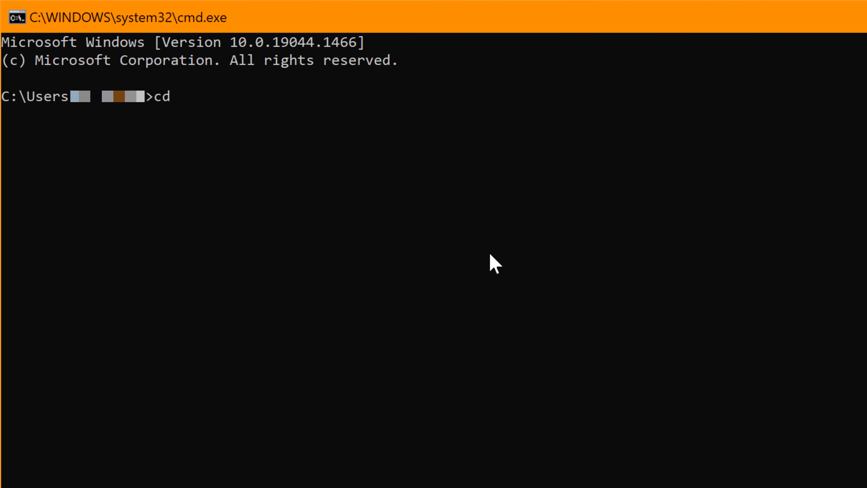
{"action": "type", "text": "c:"}
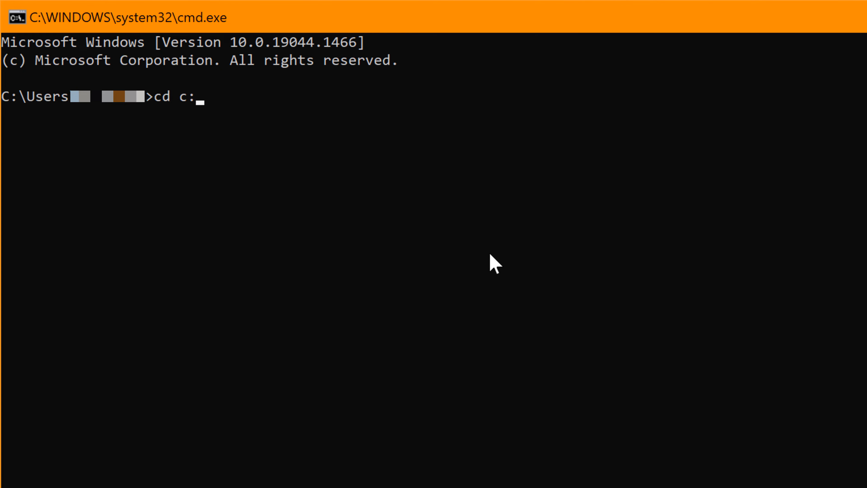
{"action": "type", "text": "\\"}
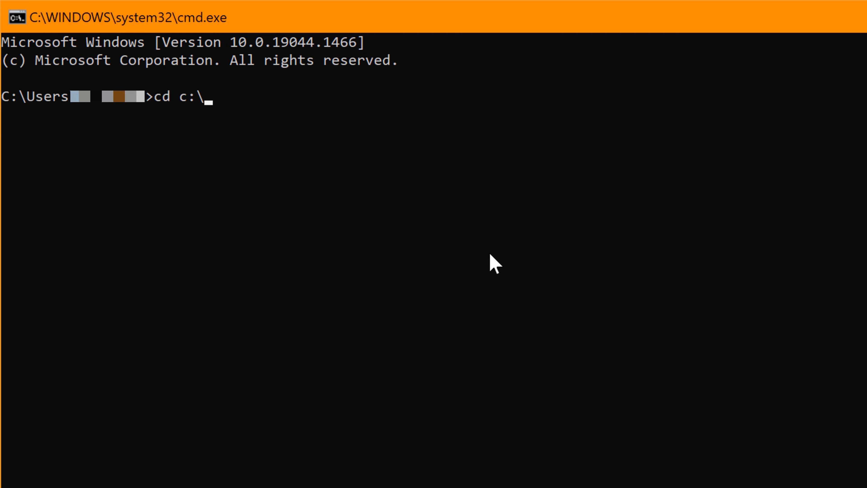
{"action": "type", "text": "lammps\\flow"}
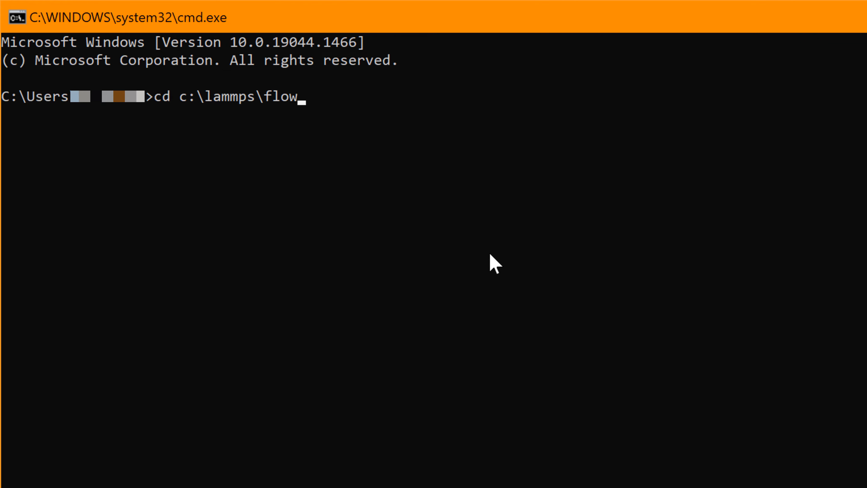
{"action": "key", "text": "Enter"}
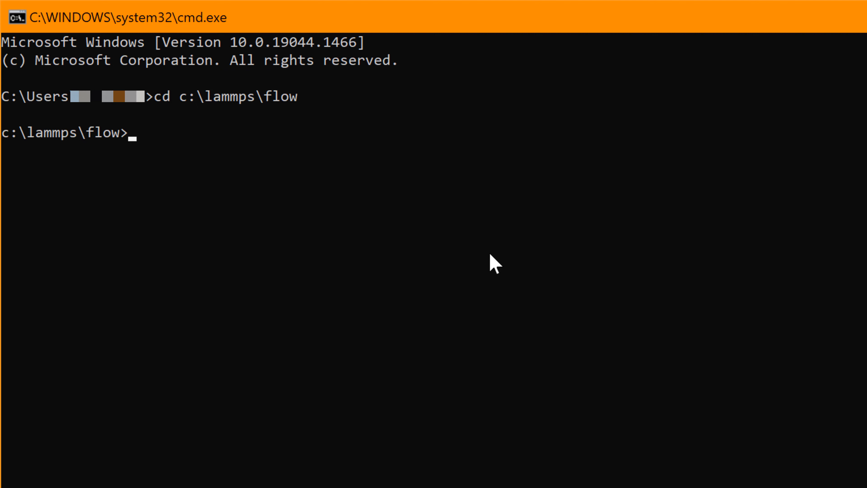
List the flow folder with dir, then run lmp -in in.flow.couette.lmp through 10000 steps.
{"action": "type", "text": "dir"}
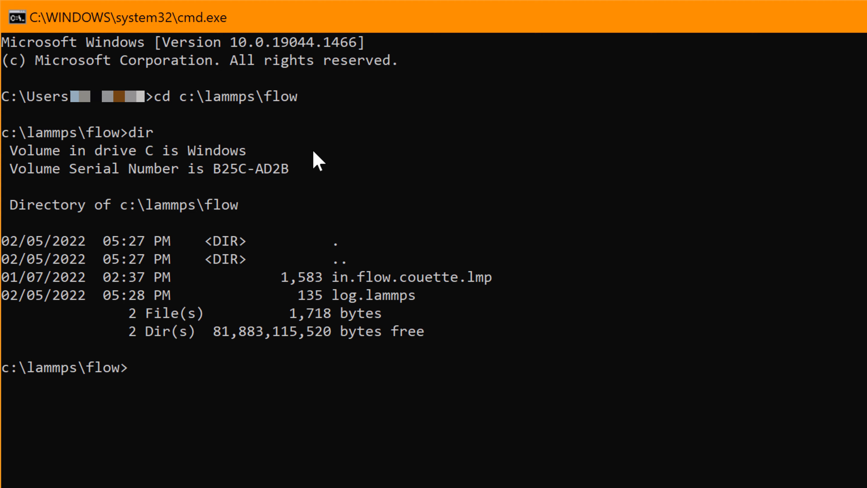
{"action": "type", "text": "lmp -"}
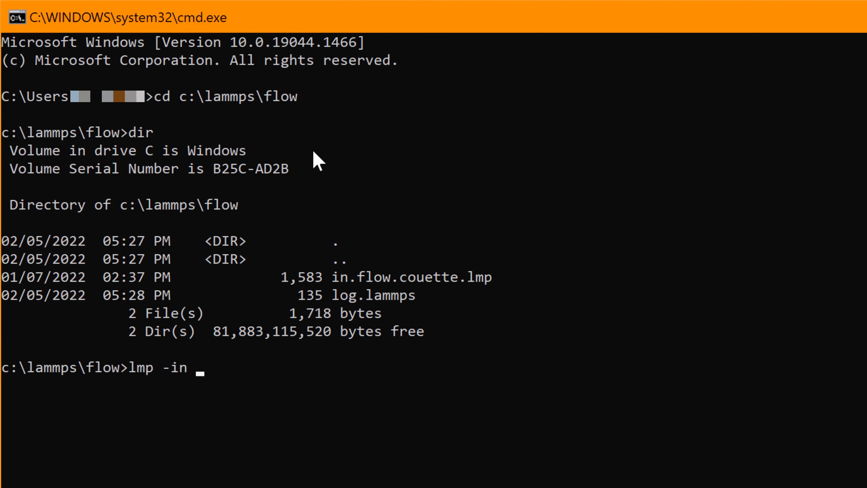
{"action": "type", "text": "in"}
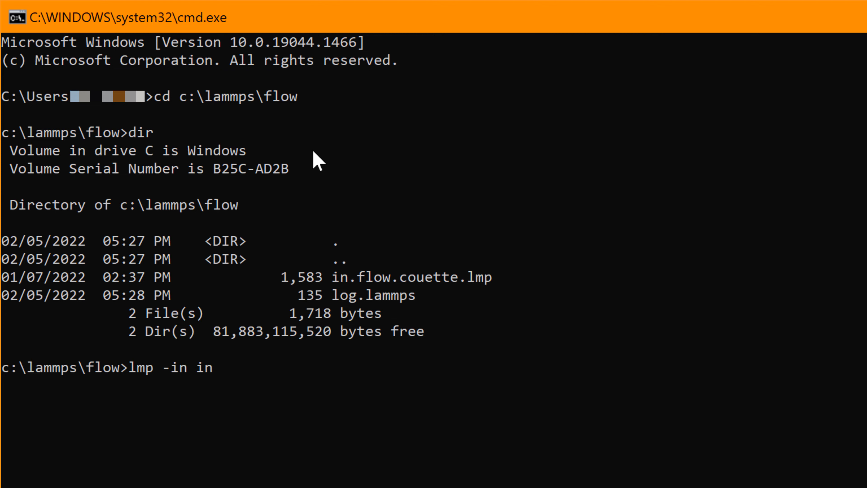
{"action": "key", "text": "tab"}
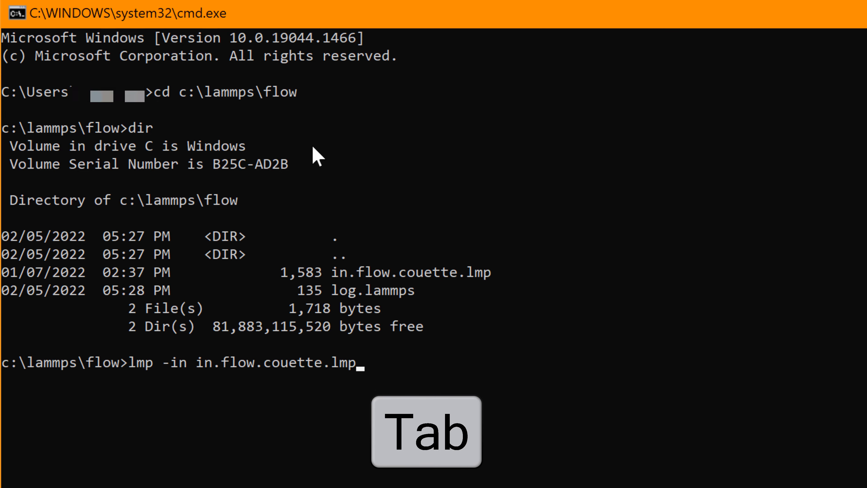
{"action": "key", "text": "enter"}
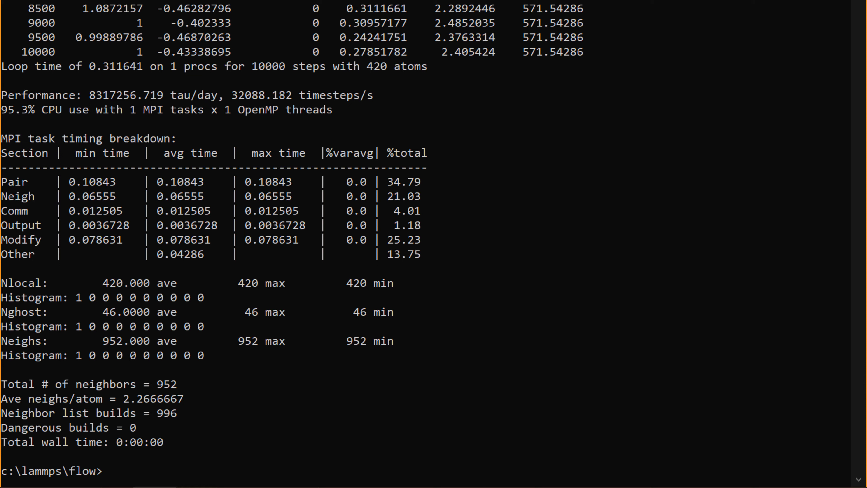
List the folder again with dir and highlight the grown log.lammps file.
{"action": "type", "text": "dir"}
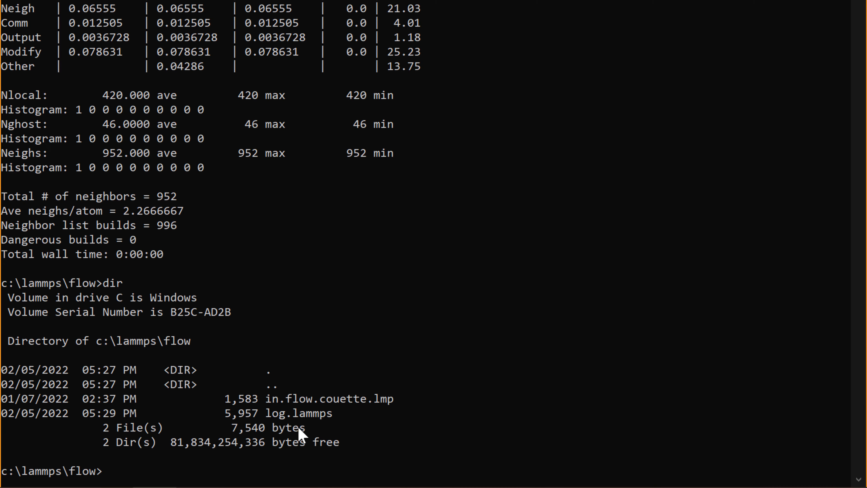
{"action": "double_click", "coordinate": [298, 413]}
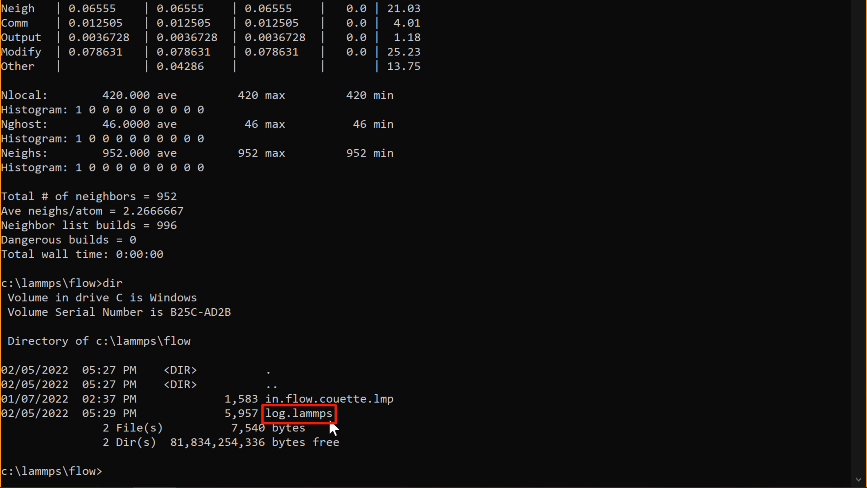
{"action": "mouse_move", "coordinate": [329, 433]}
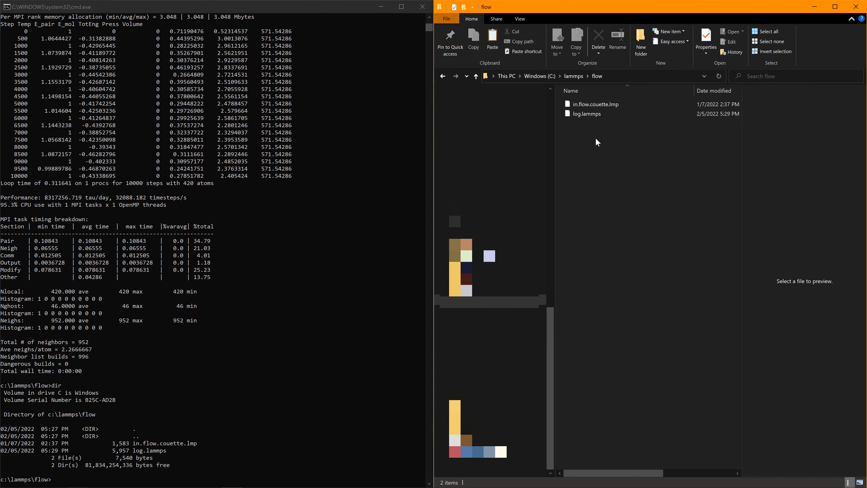
Open log.lammps in Notepad and scroll through its thermo table and timing breakdown.
{"action": "right_click", "coordinate": [583, 113]}
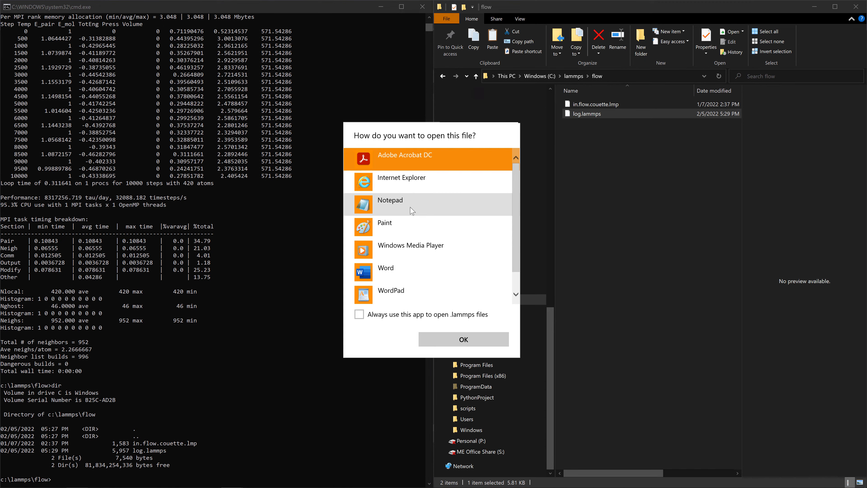
{"action": "left_click", "coordinate": [411, 199]}
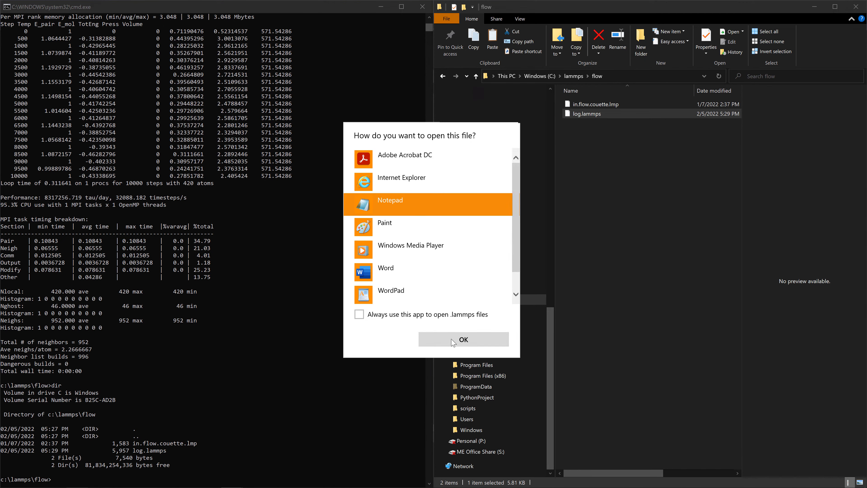
{"action": "left_click", "coordinate": [463, 339]}
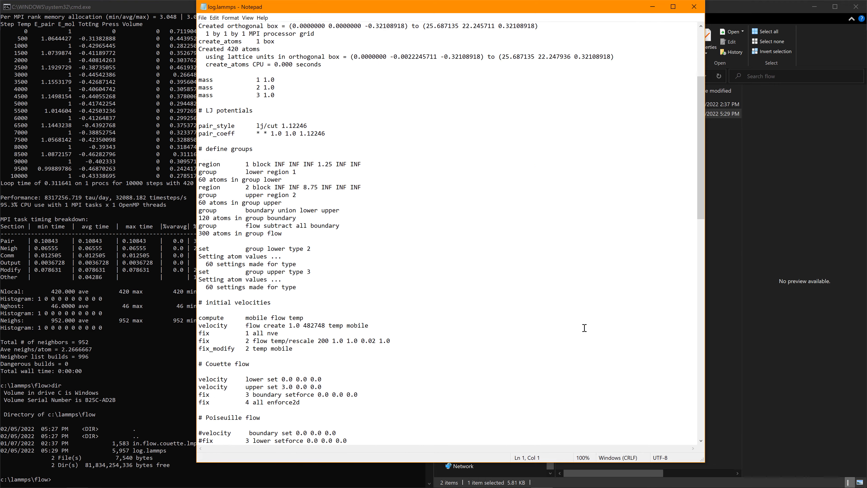
{"action": "scroll", "scroll_direction": "down", "scroll_amount": 3}
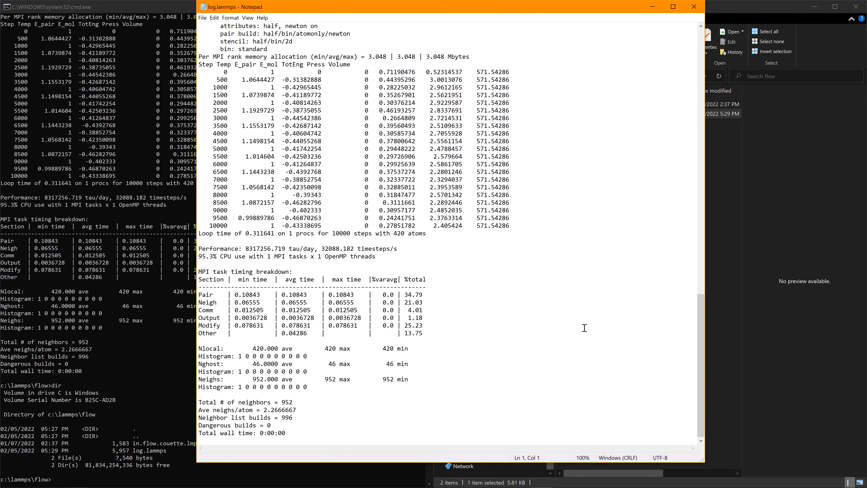
{"action": "mouse_move", "coordinate": [694, 6]}
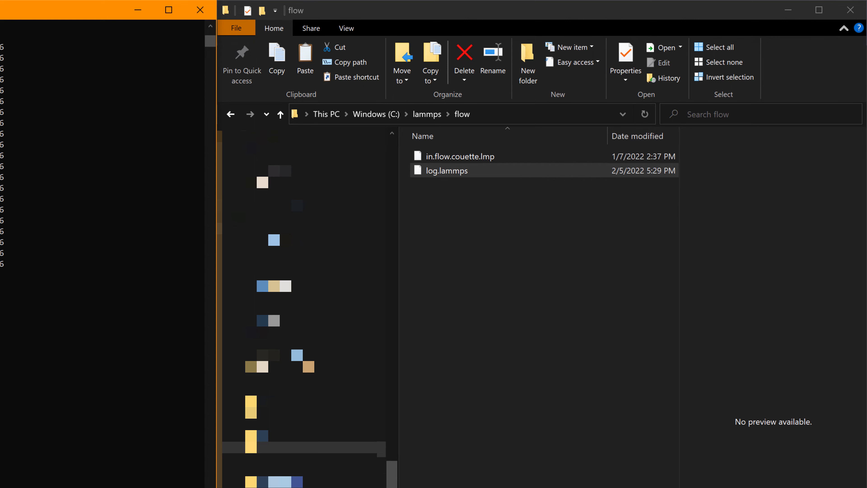
{"action": "mouse_move", "coordinate": [471, 337]}
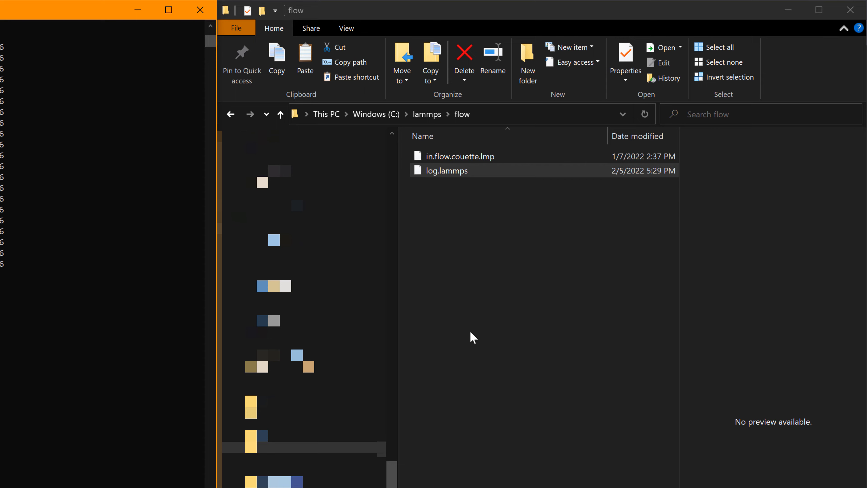
{"action": "mouse_move", "coordinate": [459, 215]}
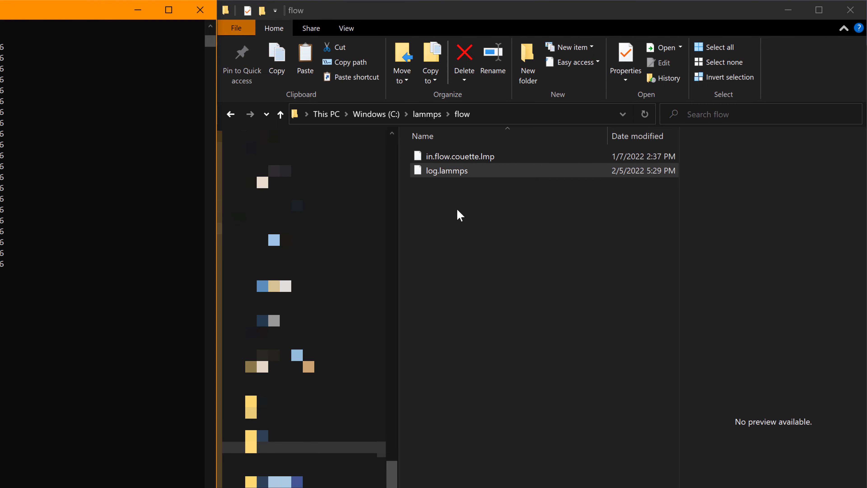
Open the in.flow.couette.lmp input script in Notepad++ via its context menu for editing.
{"action": "left_click", "coordinate": [459, 156]}
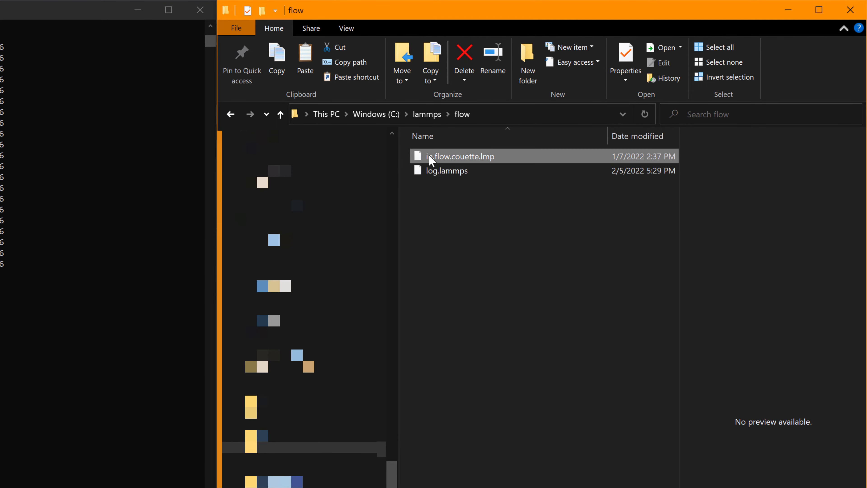
{"action": "right_click", "coordinate": [458, 156]}
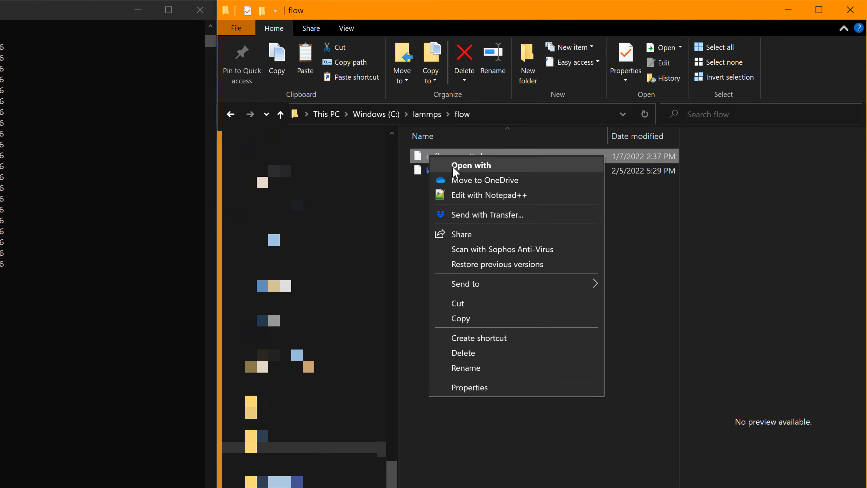
{"action": "mouse_move", "coordinate": [463, 206]}
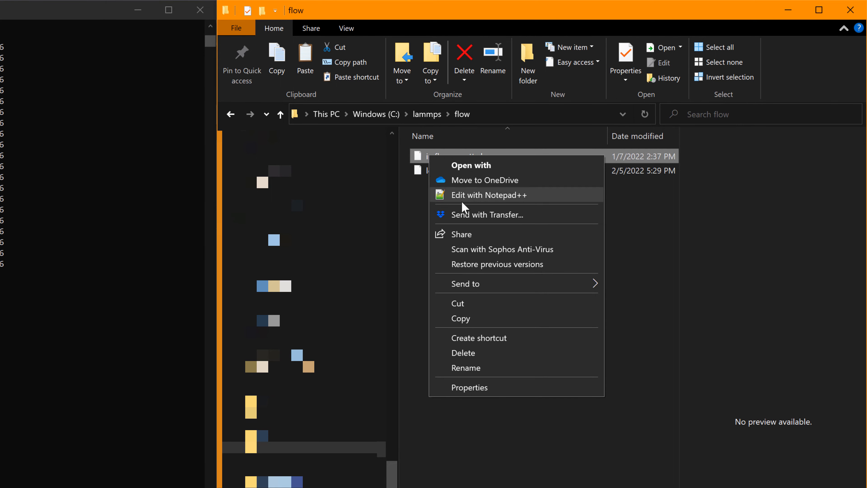
{"action": "mouse_move", "coordinate": [483, 204]}
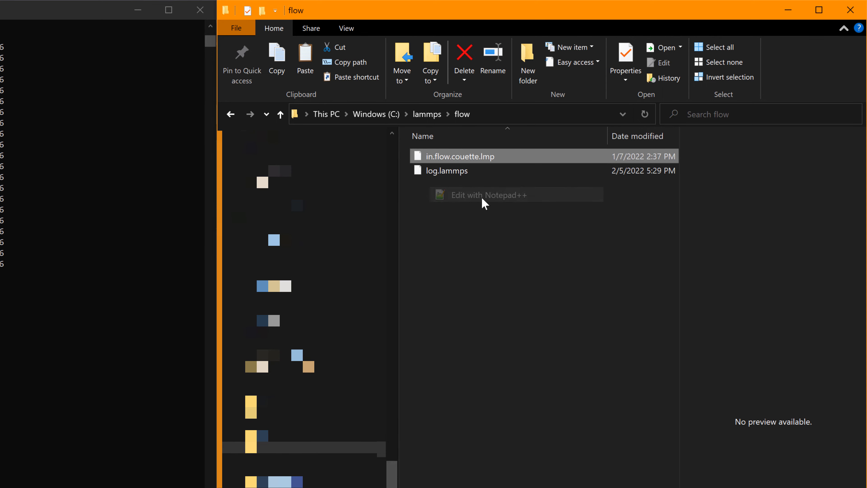
{"action": "left_click", "coordinate": [487, 194]}
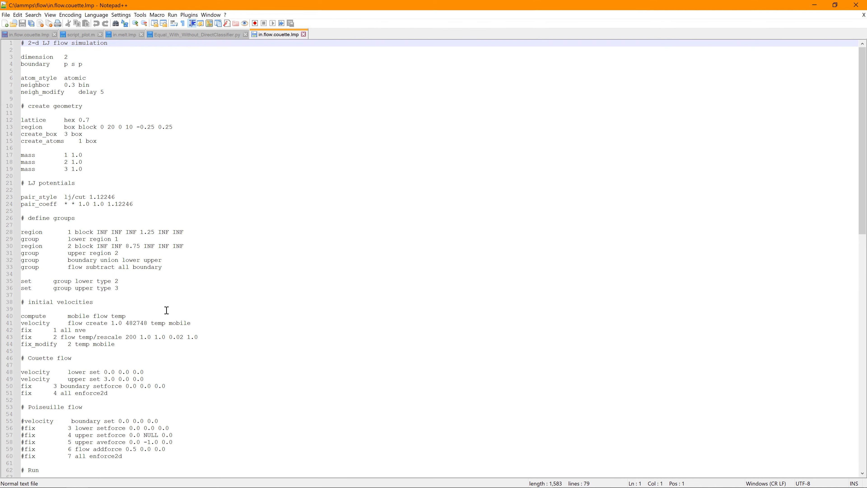
{"action": "scroll", "scroll_direction": "down", "scroll_amount": 3}
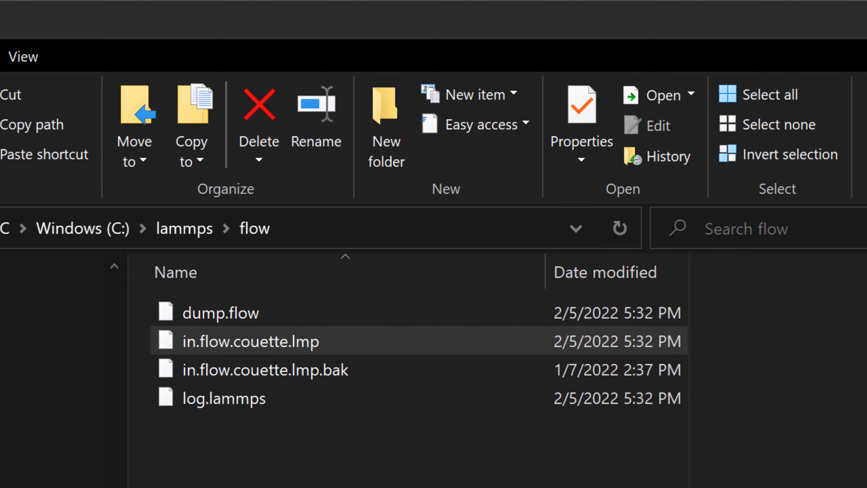
{"action": "mouse_move", "coordinate": [238, 478]}
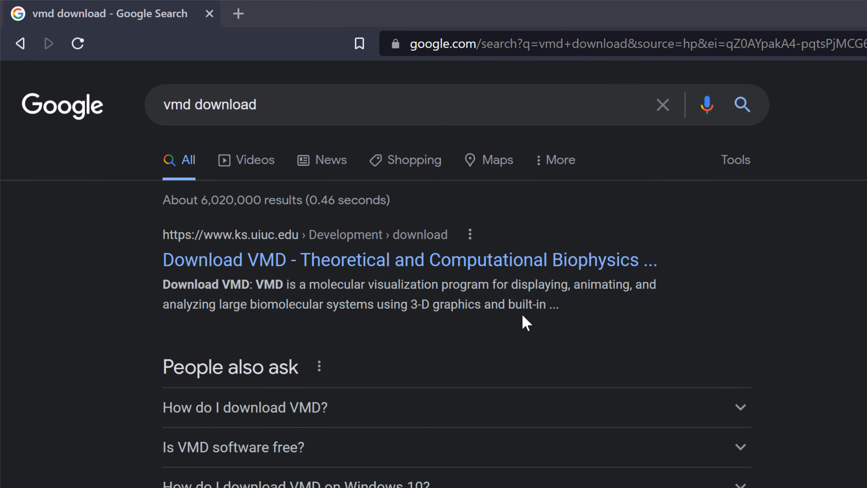
From the UIUC VMD site, log in and download the 1.9.4a53 Windows 64-bit installer.
{"action": "left_click", "coordinate": [408, 259]}
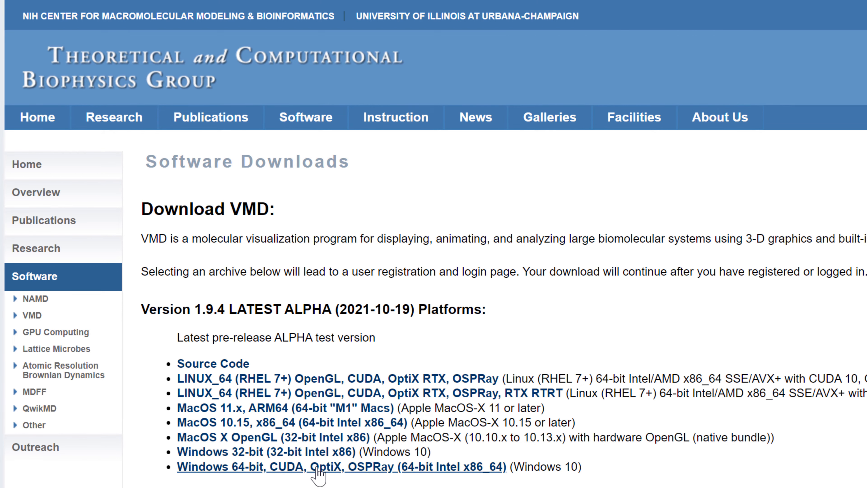
{"action": "left_click", "coordinate": [334, 466]}
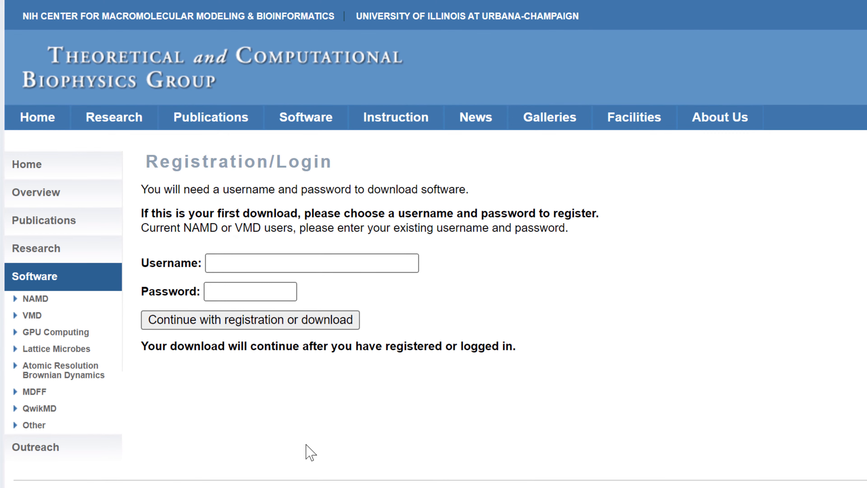
{"action": "left_click", "coordinate": [249, 320]}
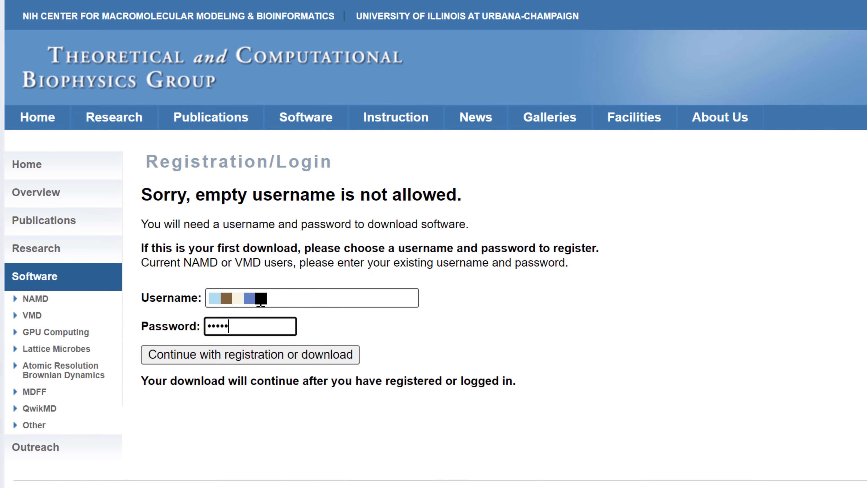
{"action": "left_click", "coordinate": [250, 354]}
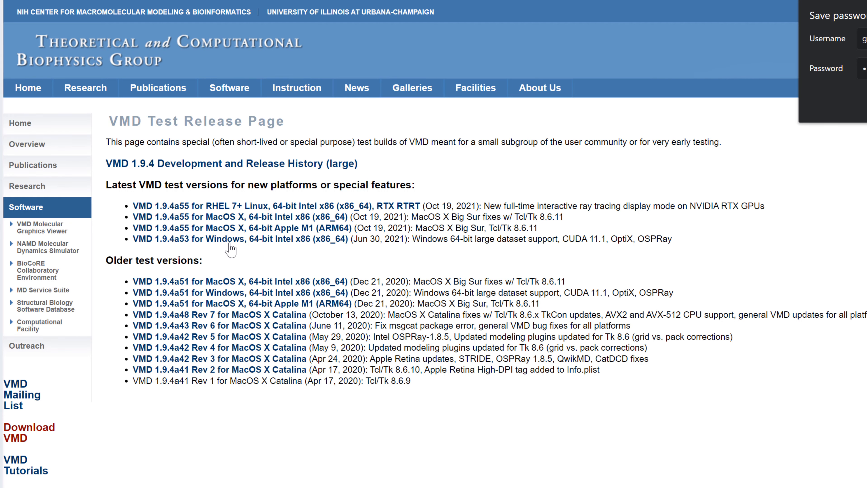
{"action": "left_click", "coordinate": [239, 239]}
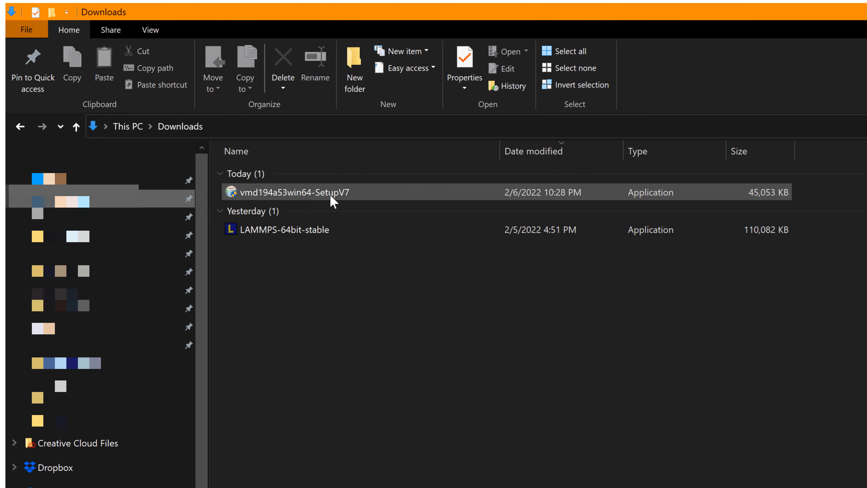
{"action": "mouse_move", "coordinate": [332, 192]}
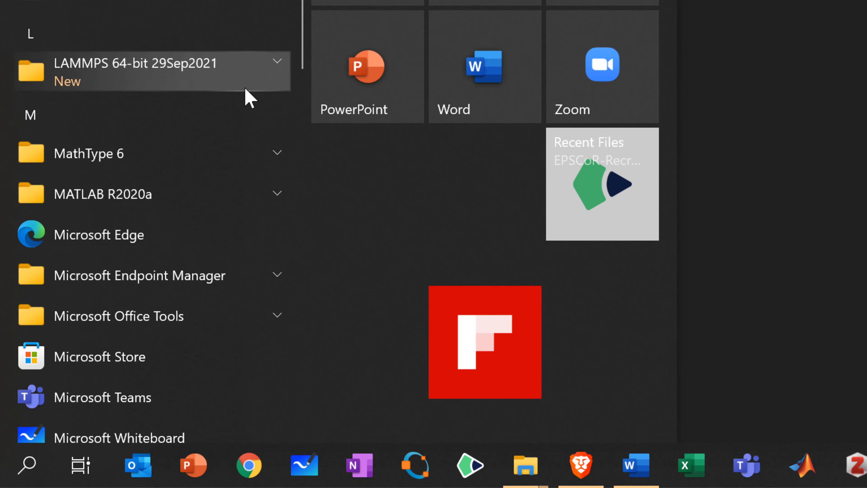
Scroll the Start menu app list past the LAMMPS folder toward the P entries.
{"action": "scroll", "scroll_direction": "down", "scroll_amount": 3}
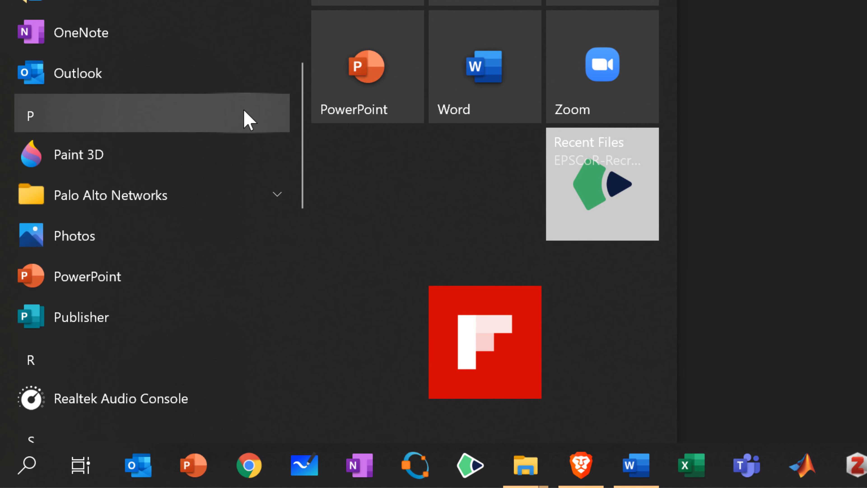
Launch VMD 1.9.3 from the University of Illinois group in the Start menu.
{"action": "scroll", "scroll_direction": "down", "scroll_amount": 3}
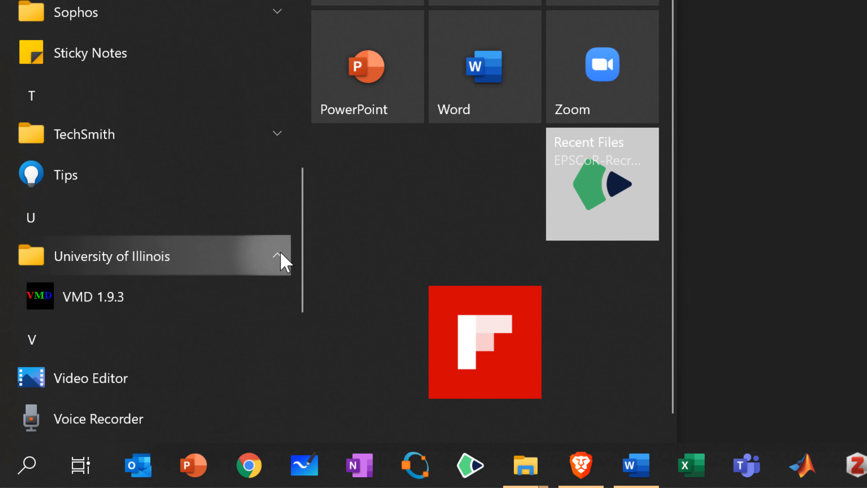
{"action": "mouse_move", "coordinate": [103, 325]}
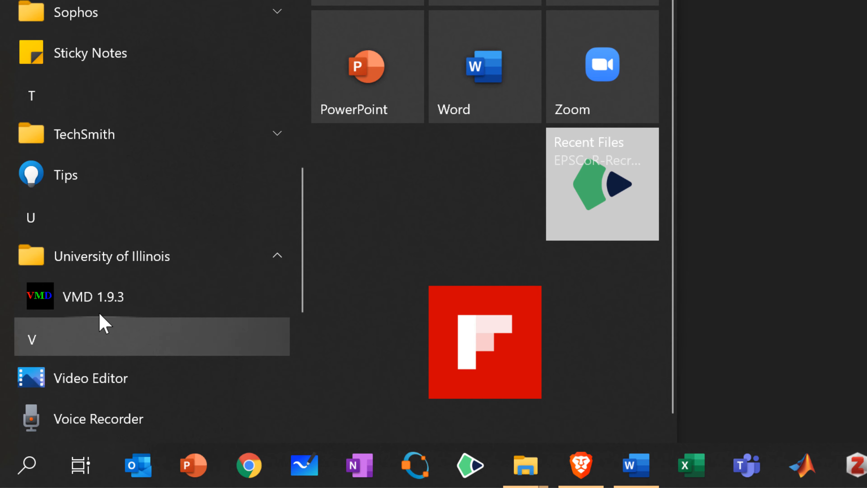
{"action": "left_click", "coordinate": [94, 296]}
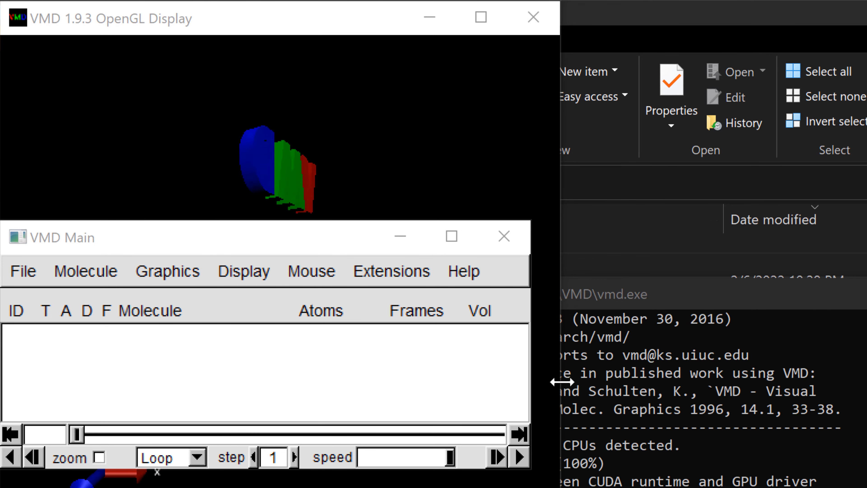
Load C:/lammps/flow/dump.flow as a LAMMPS Trajectory via New Molecule and close the file browser.
{"action": "left_click", "coordinate": [22, 271]}
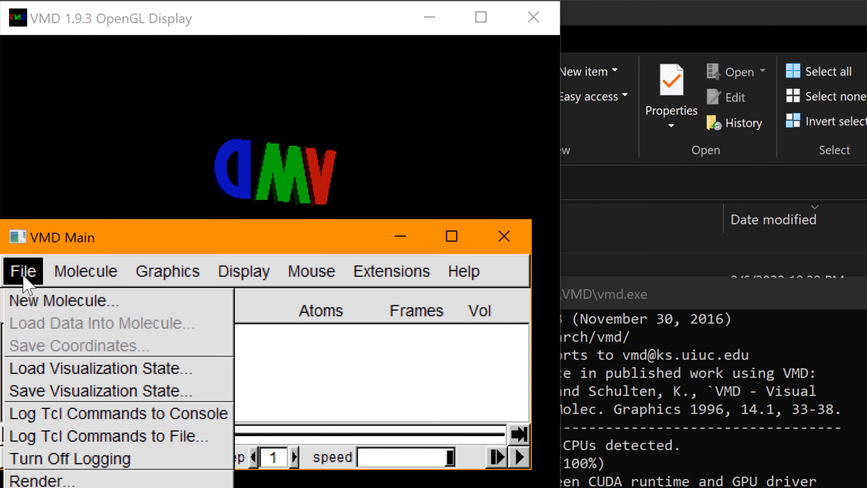
{"action": "left_click", "coordinate": [62, 300]}
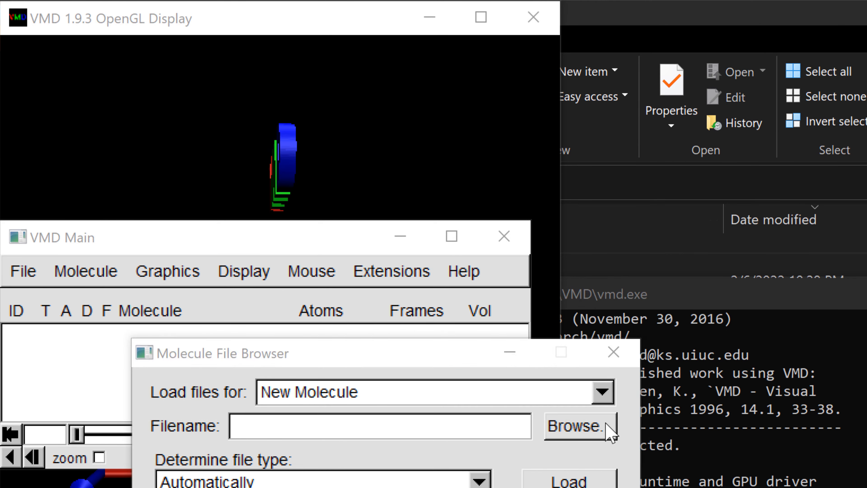
{"action": "left_click", "coordinate": [578, 426]}
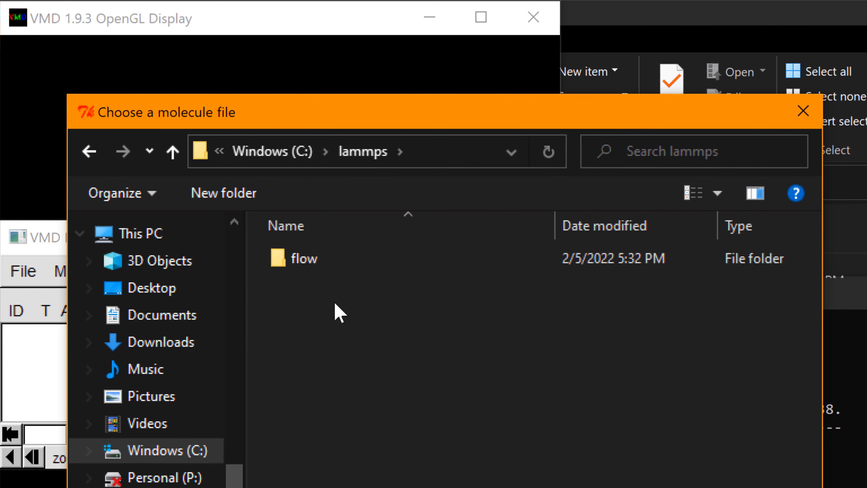
{"action": "double_click", "coordinate": [303, 258]}
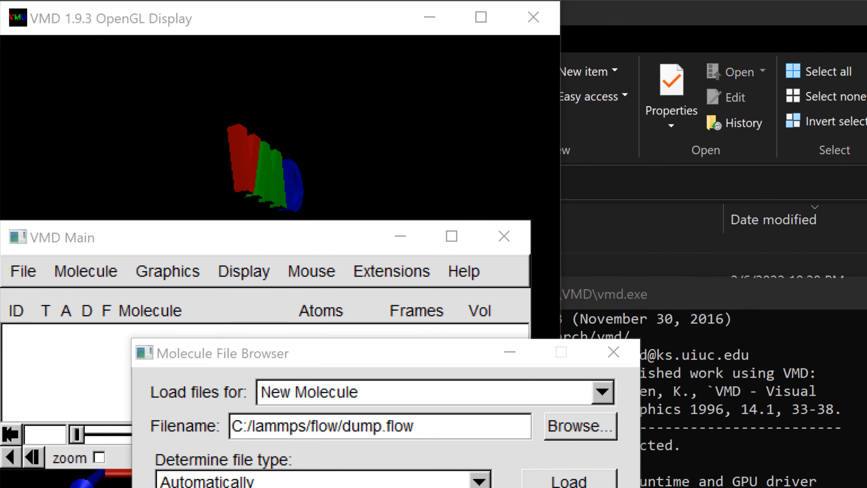
{"action": "left_click", "coordinate": [320, 479]}
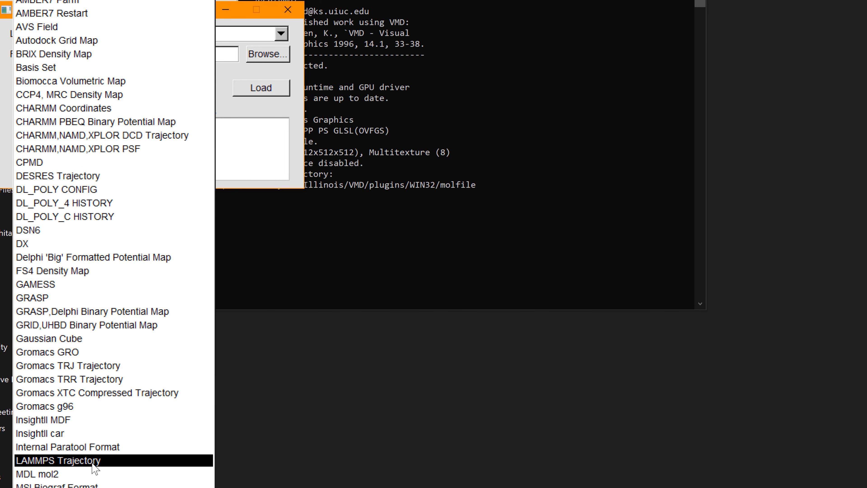
{"action": "left_click", "coordinate": [64, 459]}
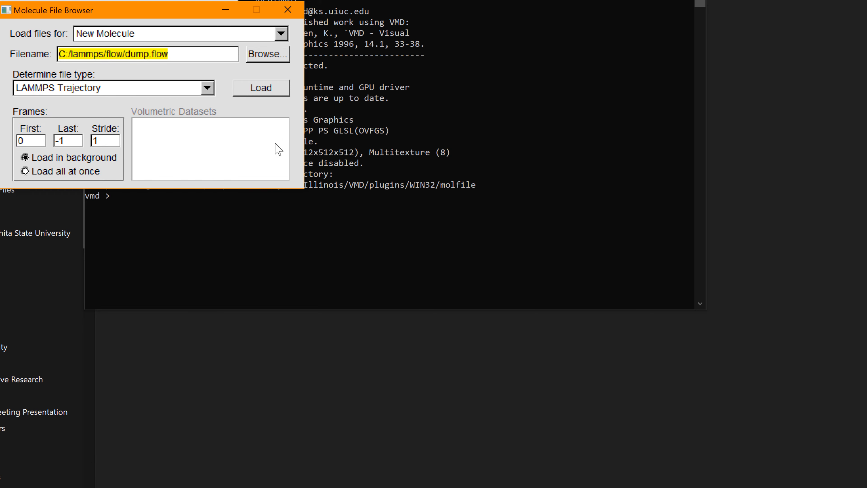
{"action": "left_click", "coordinate": [261, 87]}
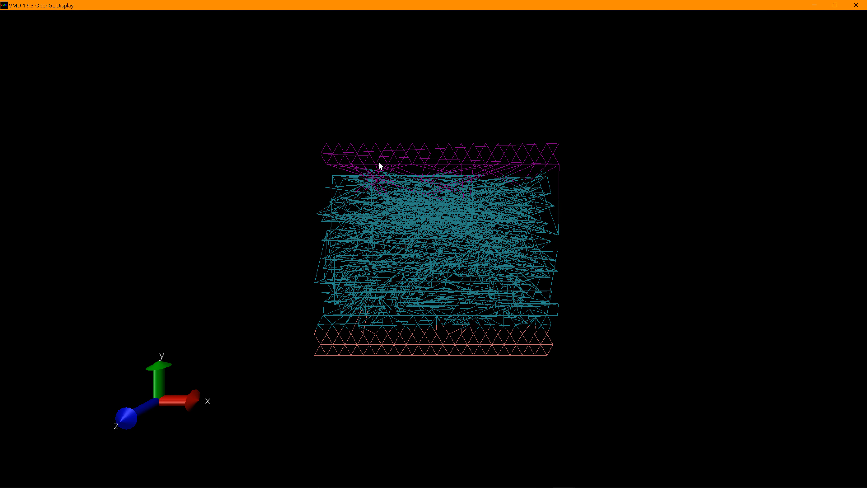
{"action": "mouse_move", "coordinate": [348, 370]}
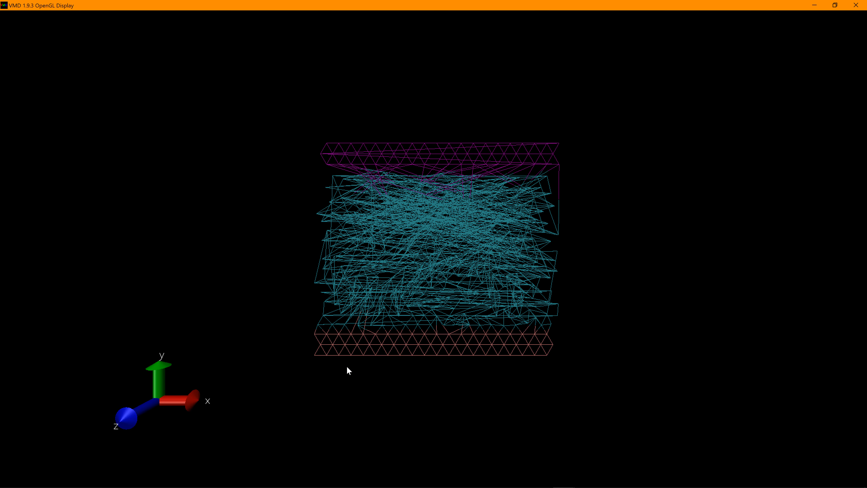
{"action": "mouse_move", "coordinate": [321, 426]}
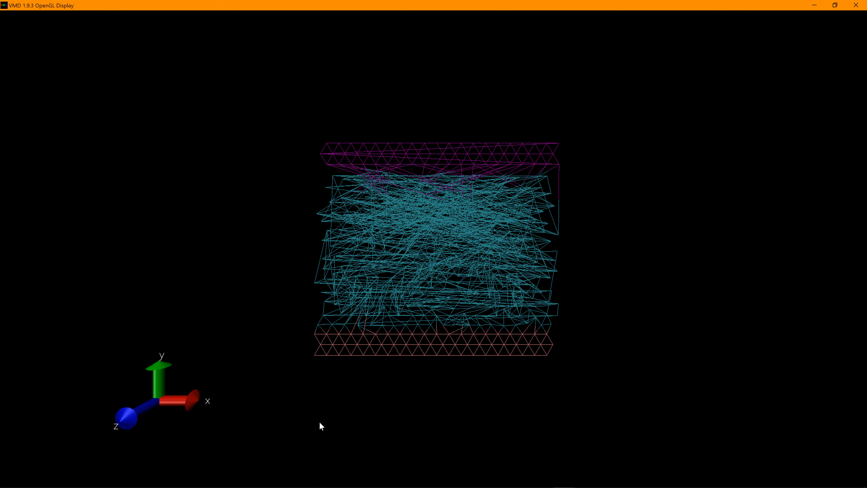
{"action": "mouse_move", "coordinate": [350, 455]}
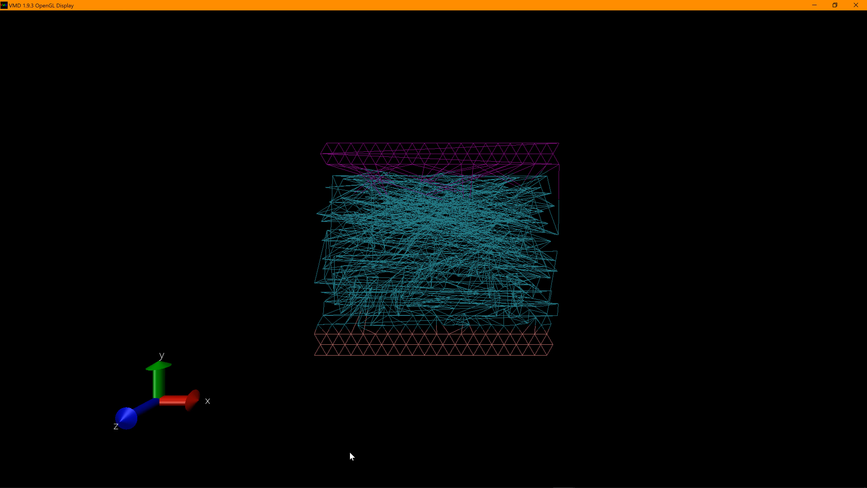
{"action": "mouse_move", "coordinate": [358, 477]}
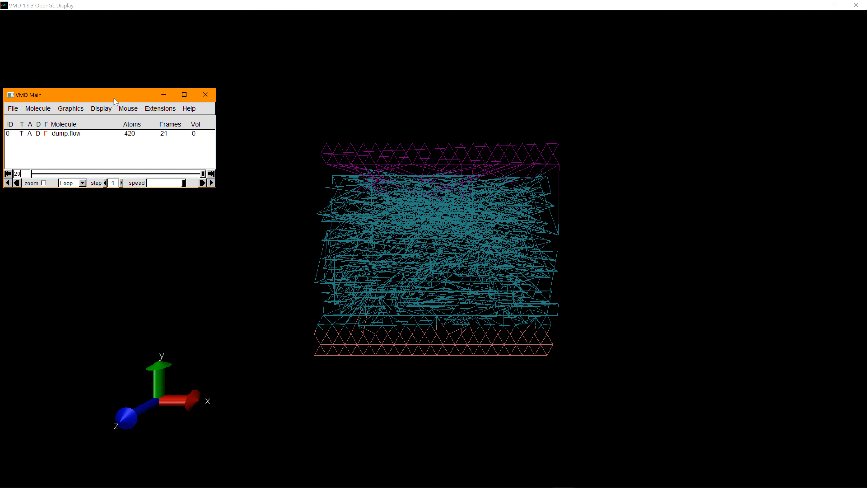
{"action": "mouse_move", "coordinate": [70, 109]}
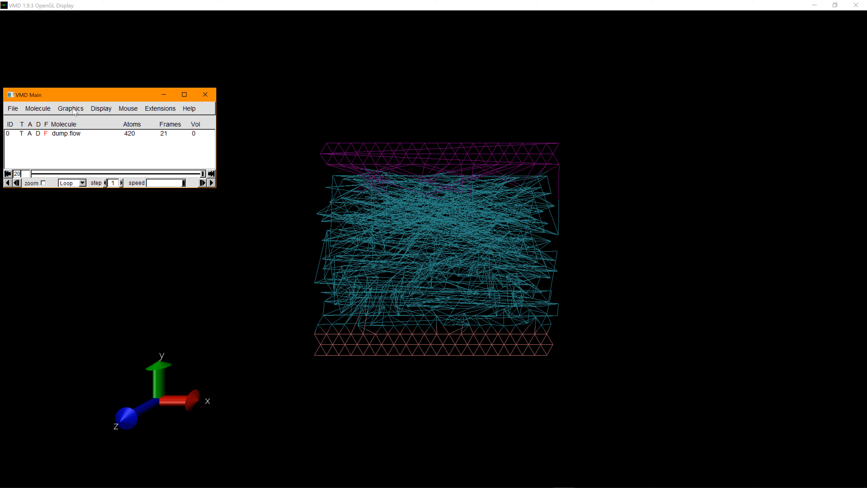
Open the Graphics menu in the VMD Main window for dump.flow.
{"action": "left_click", "coordinate": [71, 108]}
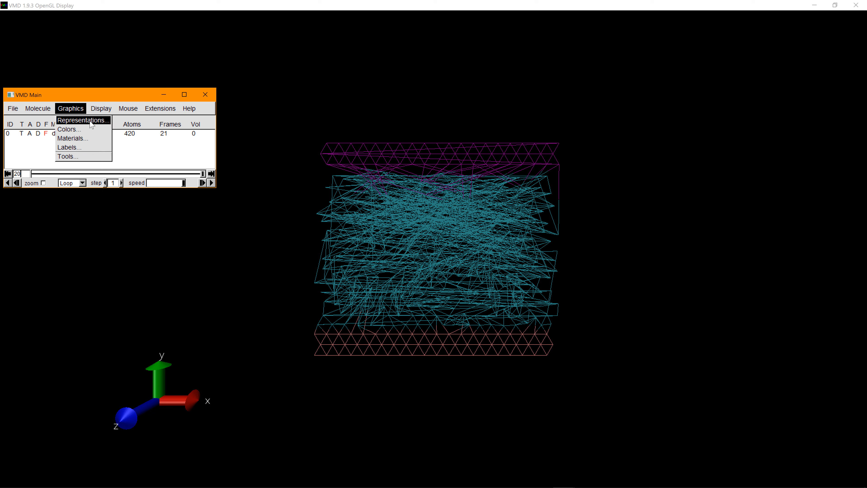
In Graphical Representations, draw dump.flow atoms as VDW spheres, leaving sphere scale at 1.0.
{"action": "left_click", "coordinate": [83, 120]}
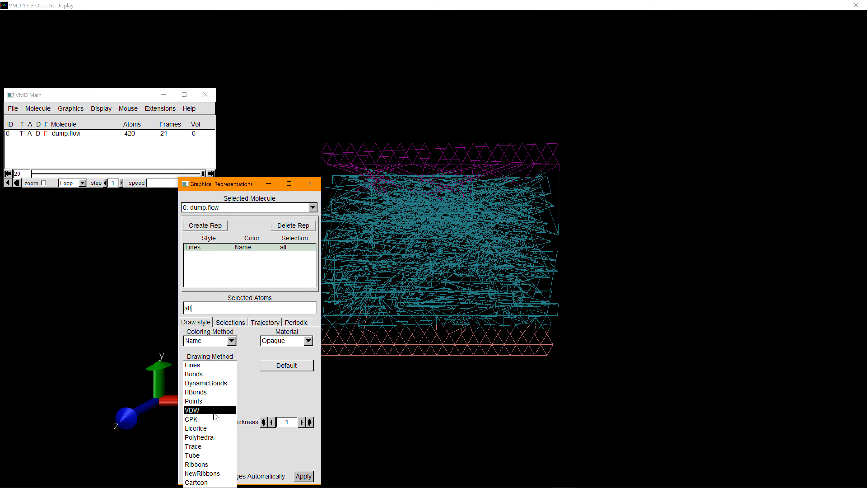
{"action": "left_click", "coordinate": [192, 410]}
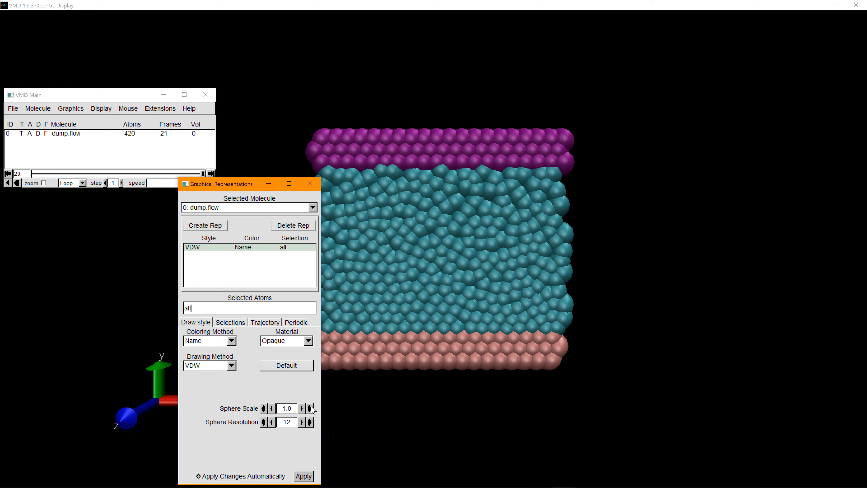
{"action": "left_click", "coordinate": [301, 408]}
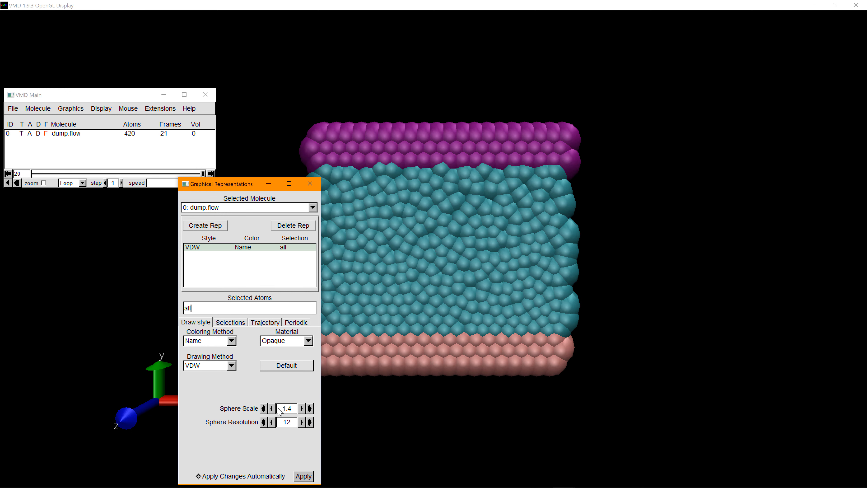
{"action": "left_click", "coordinate": [270, 408]}
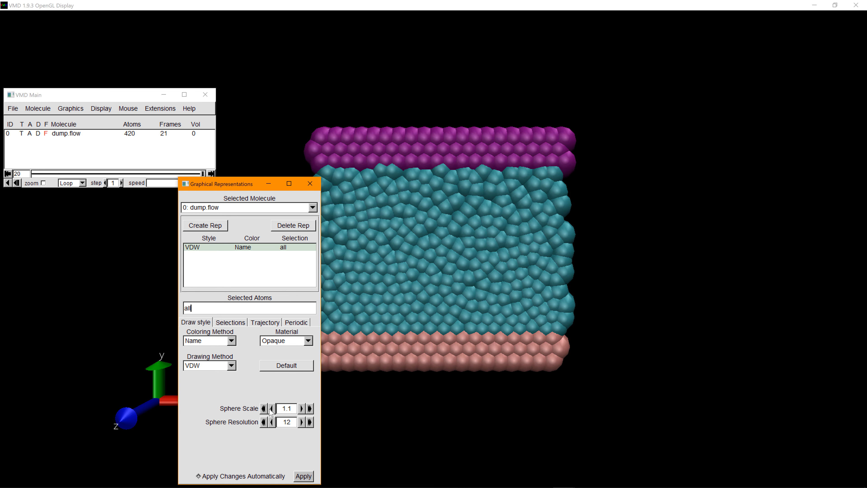
{"action": "left_click", "coordinate": [271, 408]}
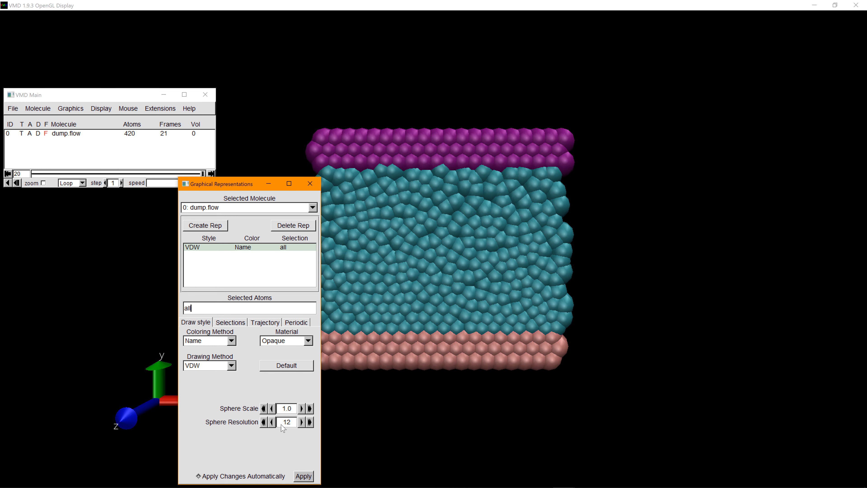
Adjust the VDW sphere resolution, settling on 13.
{"action": "left_click", "coordinate": [302, 421]}
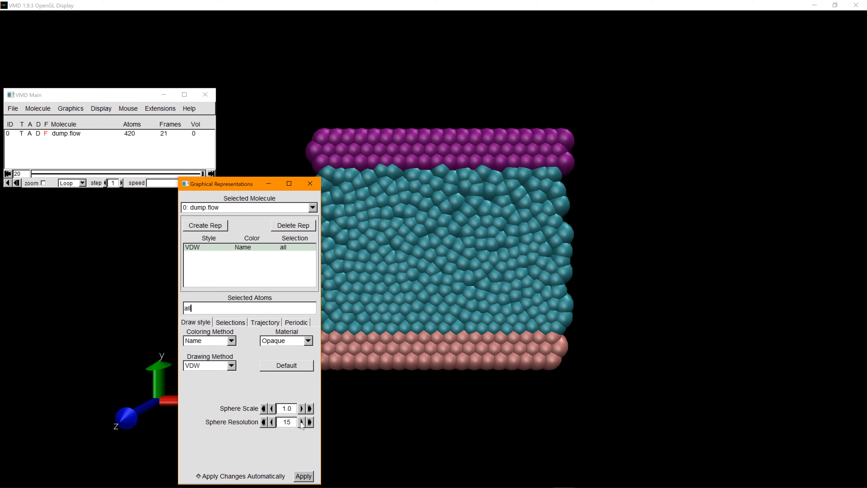
{"action": "left_click", "coordinate": [301, 422]}
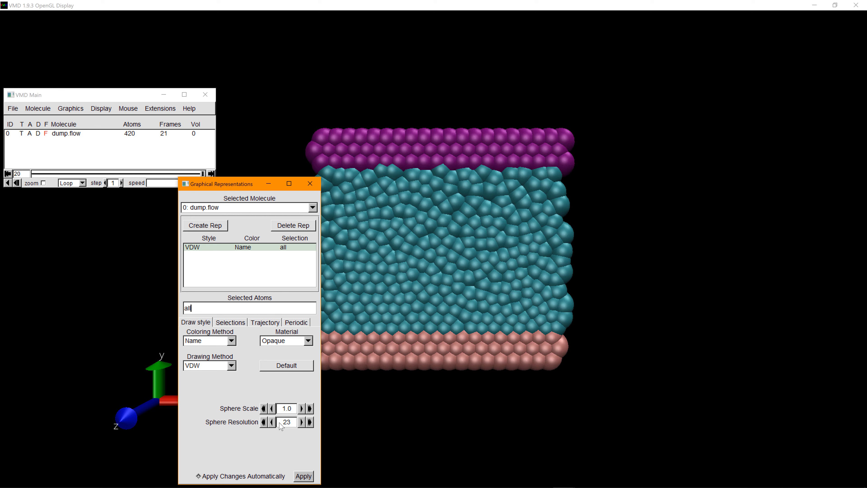
{"action": "left_click", "coordinate": [270, 422]}
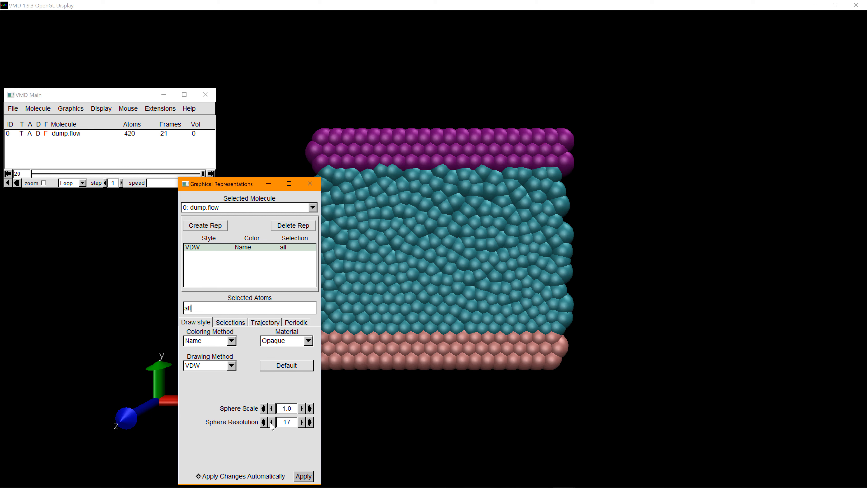
{"action": "left_click", "coordinate": [271, 422]}
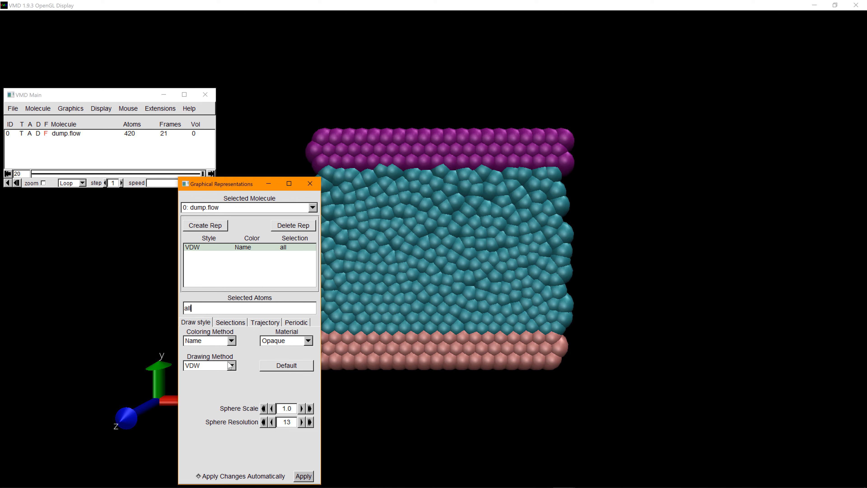
{"action": "left_click", "coordinate": [209, 365]}
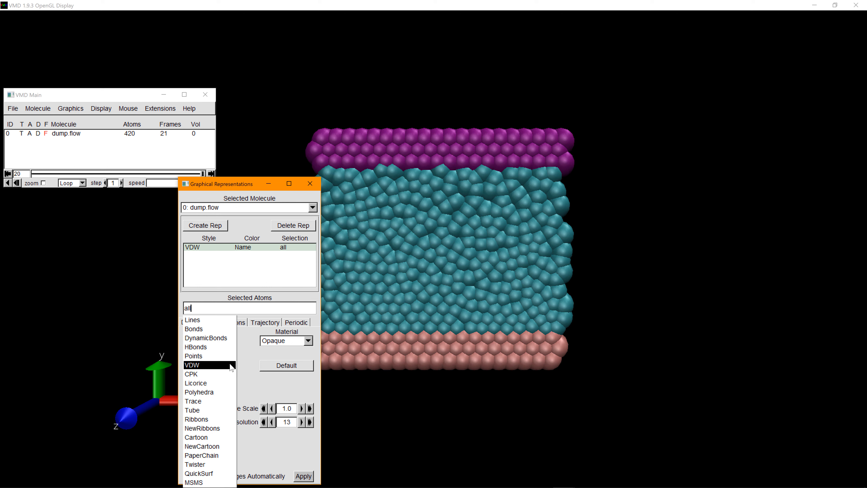
Draw the atoms as Points of size 30 and close Graphical Representations.
{"action": "left_click", "coordinate": [194, 356]}
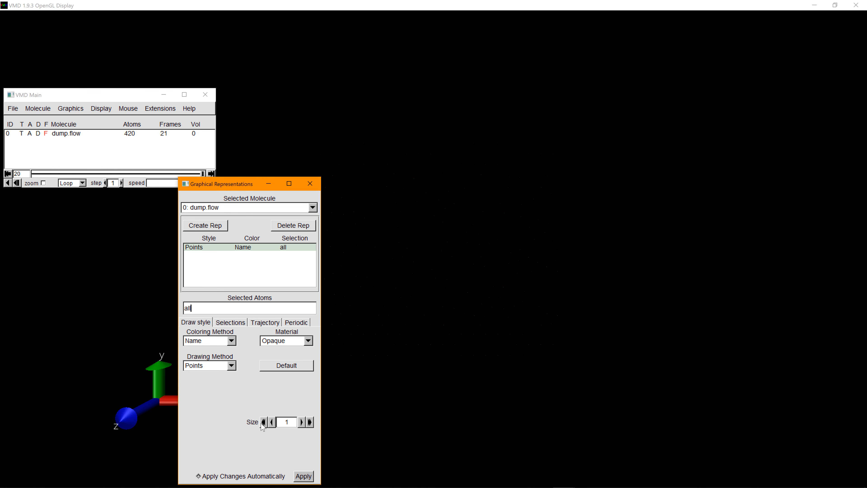
{"action": "left_click", "coordinate": [309, 422]}
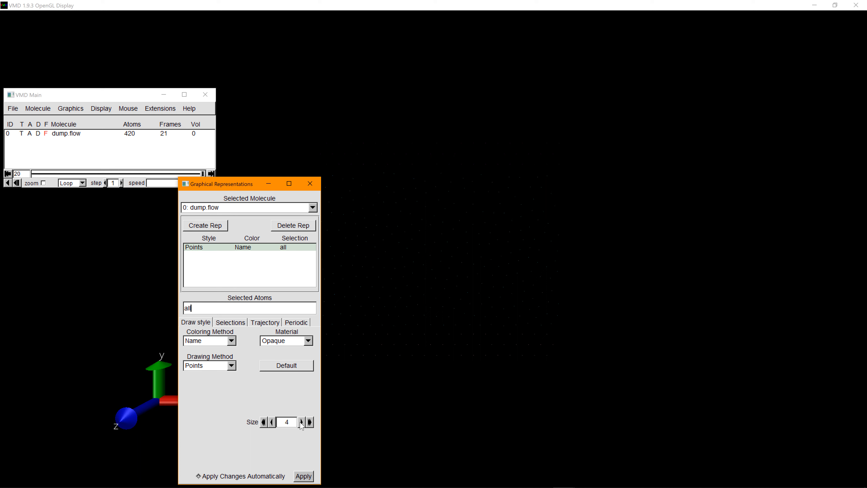
{"action": "left_click", "coordinate": [301, 422]}
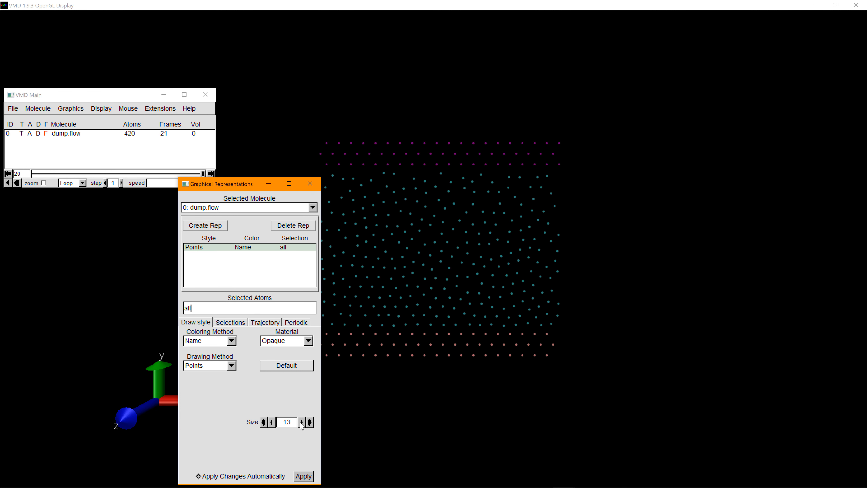
{"action": "left_click", "coordinate": [301, 421]}
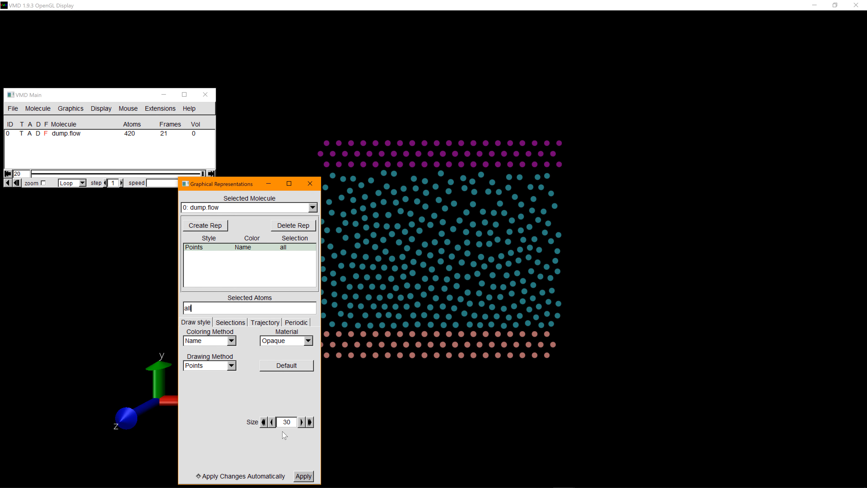
{"action": "left_click", "coordinate": [310, 183]}
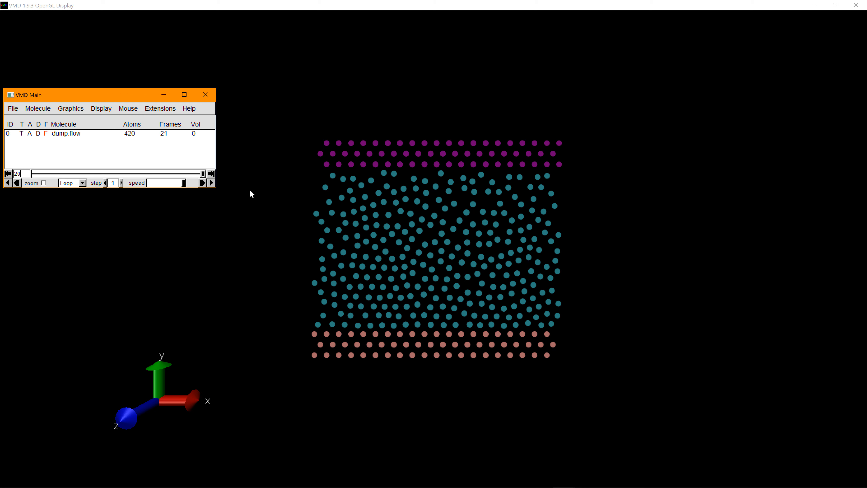
Play the dump.flow trajectory forward and lower the animation speed slider.
{"action": "left_click", "coordinate": [202, 183]}
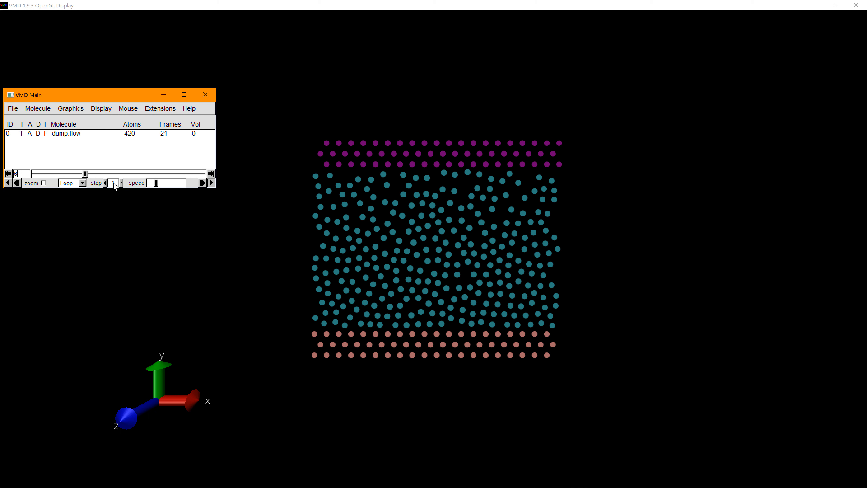
{"action": "left_click", "coordinate": [117, 181]}
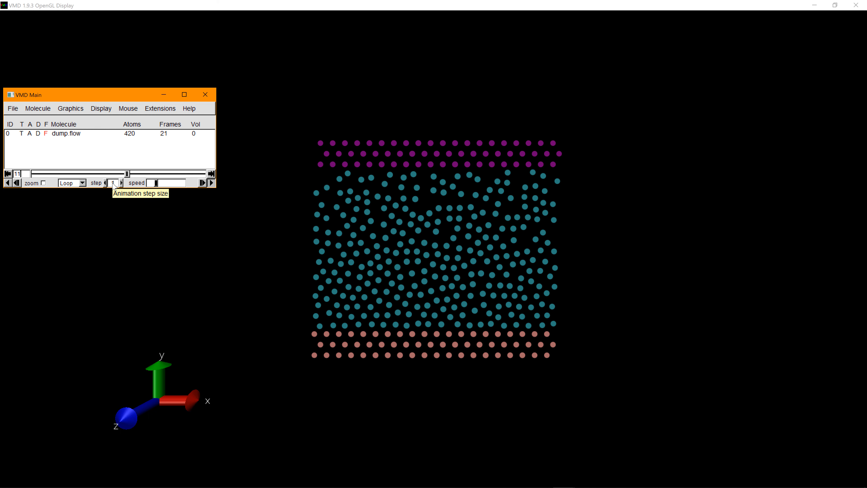